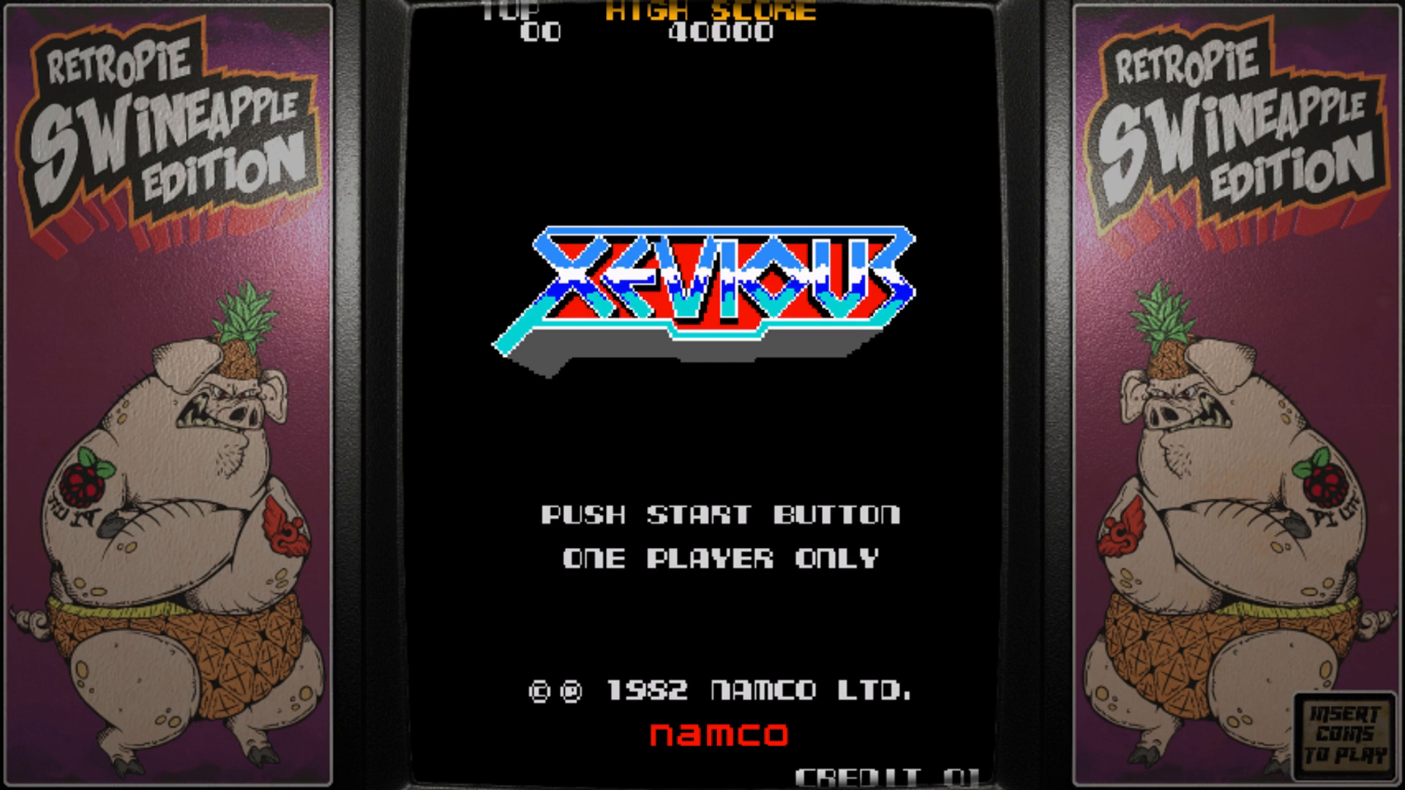
# Step: Open the F1 menu's Onscreen Overlay settings and highlight the swinev.cfg Overlay Preset
pyautogui.press('F1')
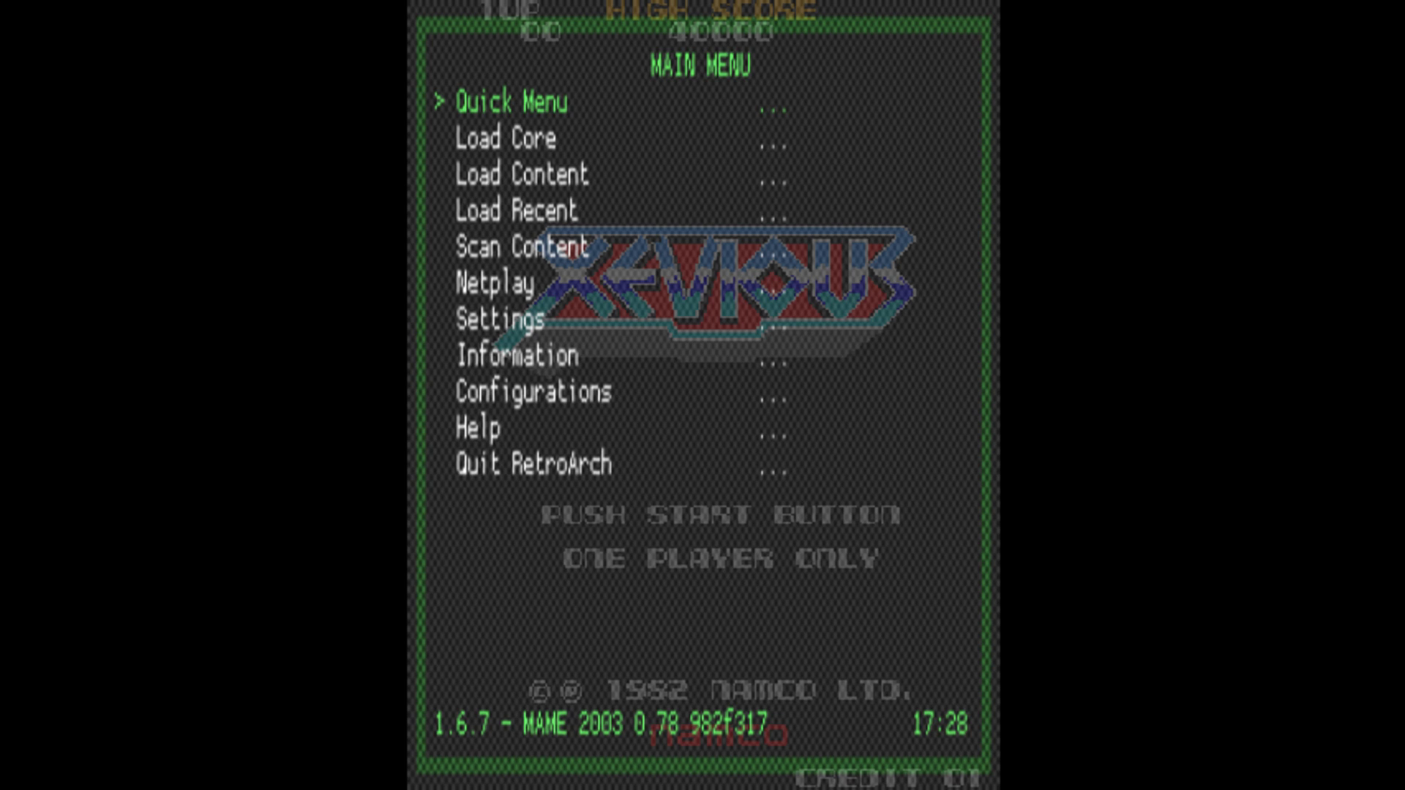
pyautogui.press('down')
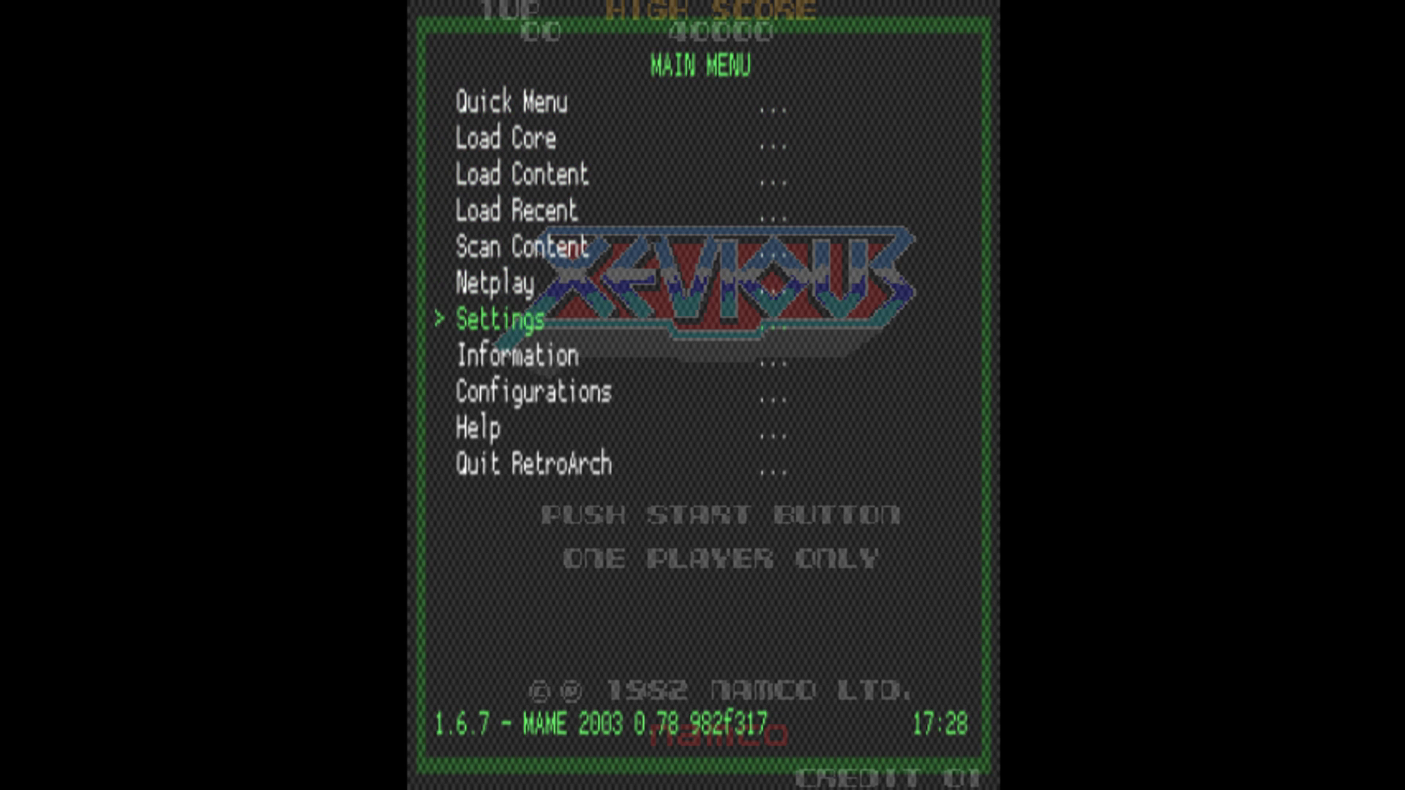
pyautogui.click(502, 319)
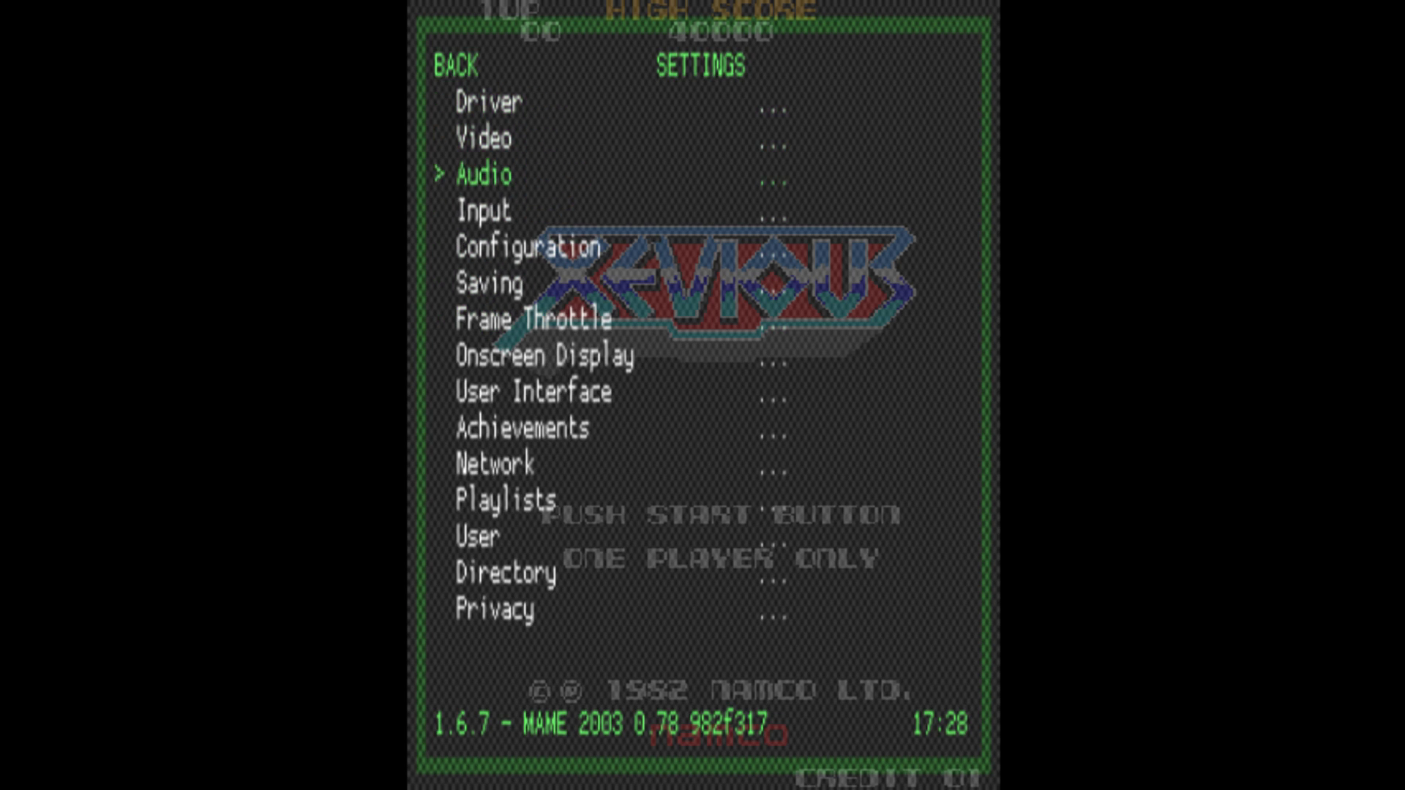
pyautogui.click(543, 356)
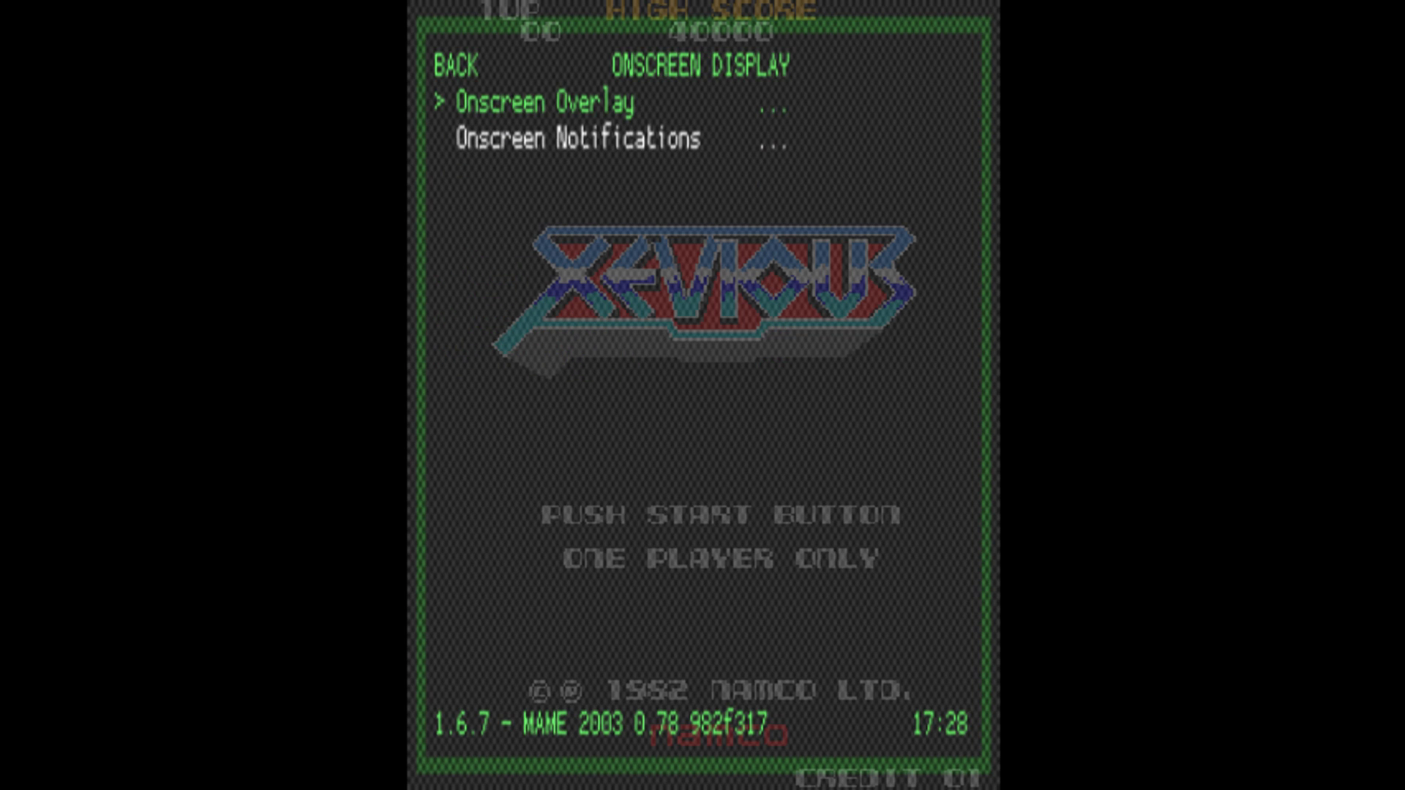
pyautogui.click(540, 102)
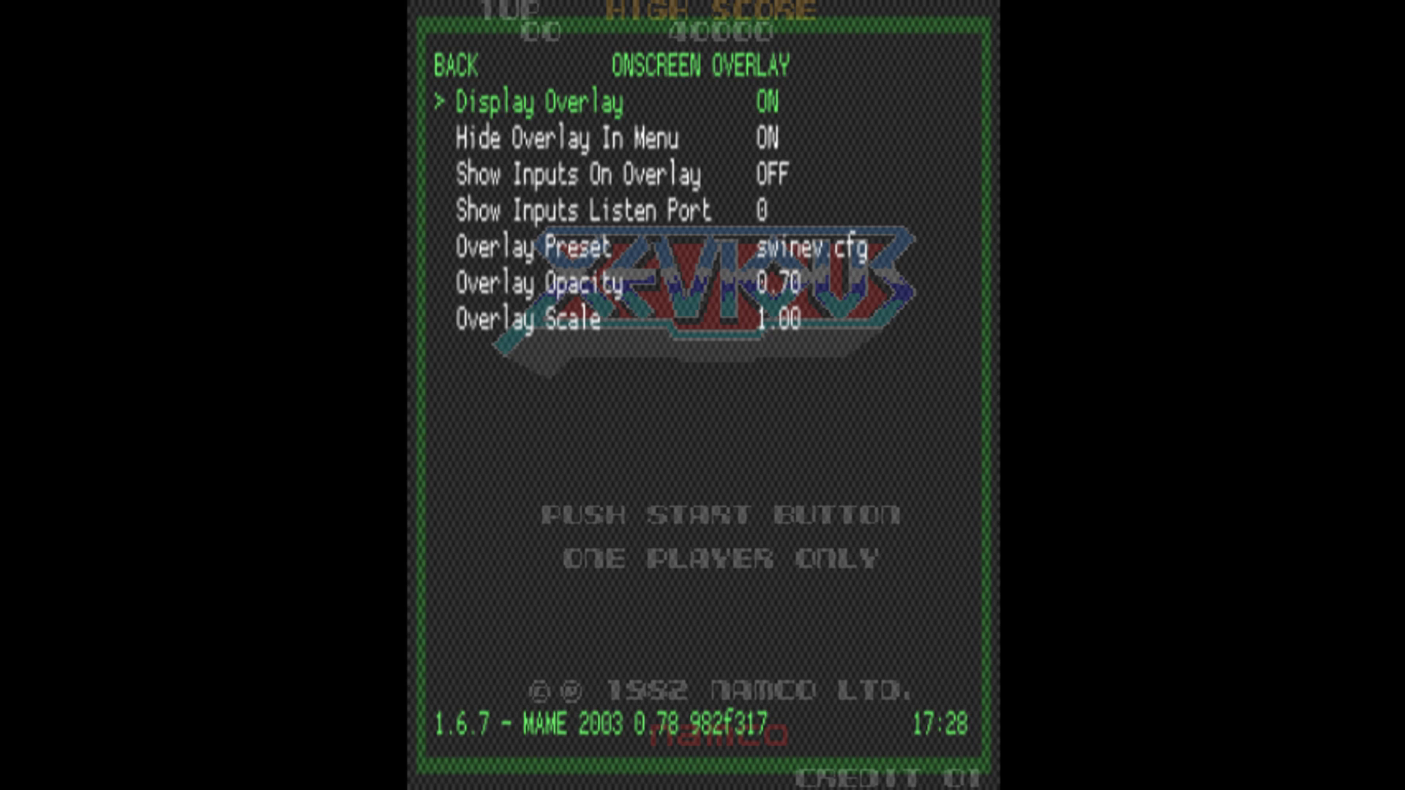
pyautogui.press('down')
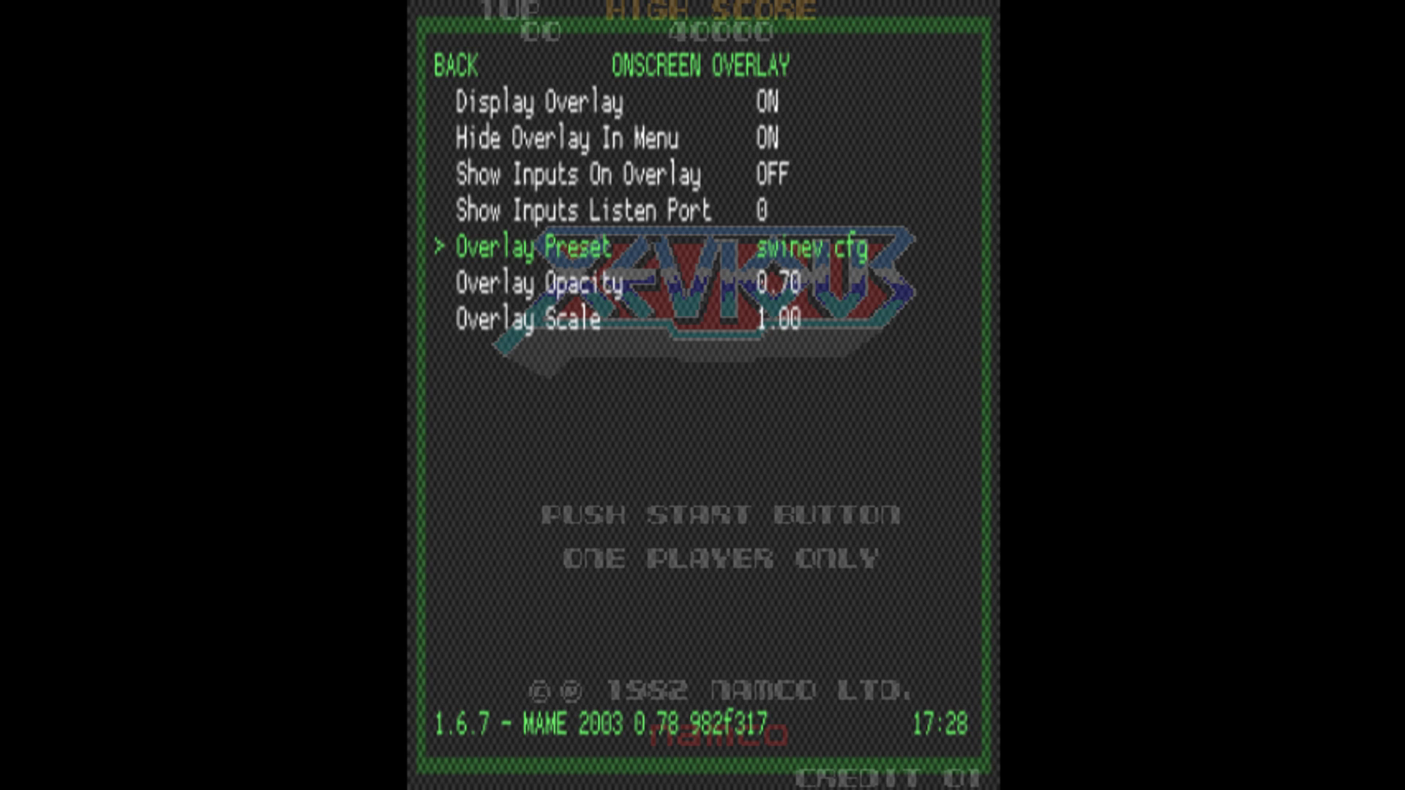
# Step: Return from Onscreen Overlay to the Main Menu and enter Xevious's Quick Menu
pyautogui.press('up')
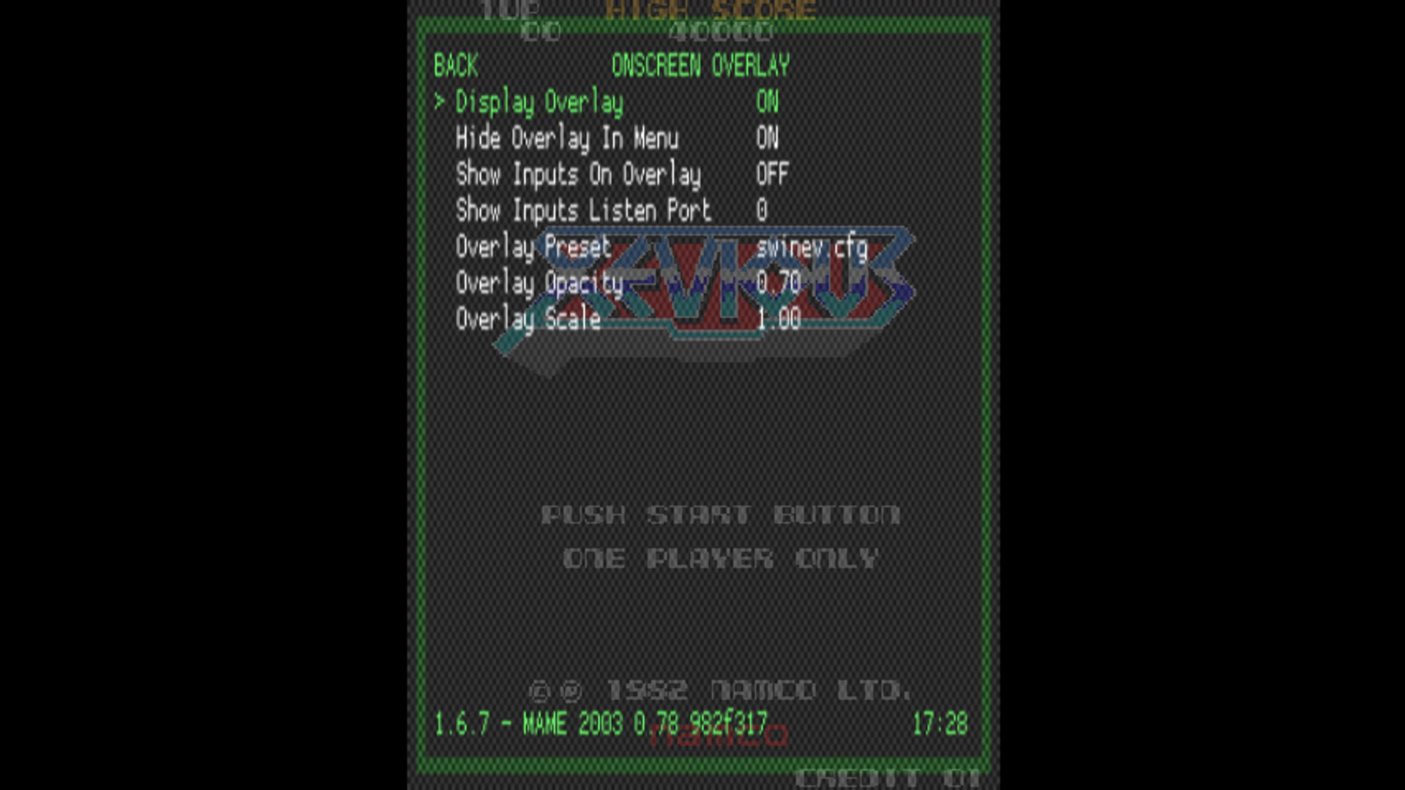
pyautogui.click(769, 101)
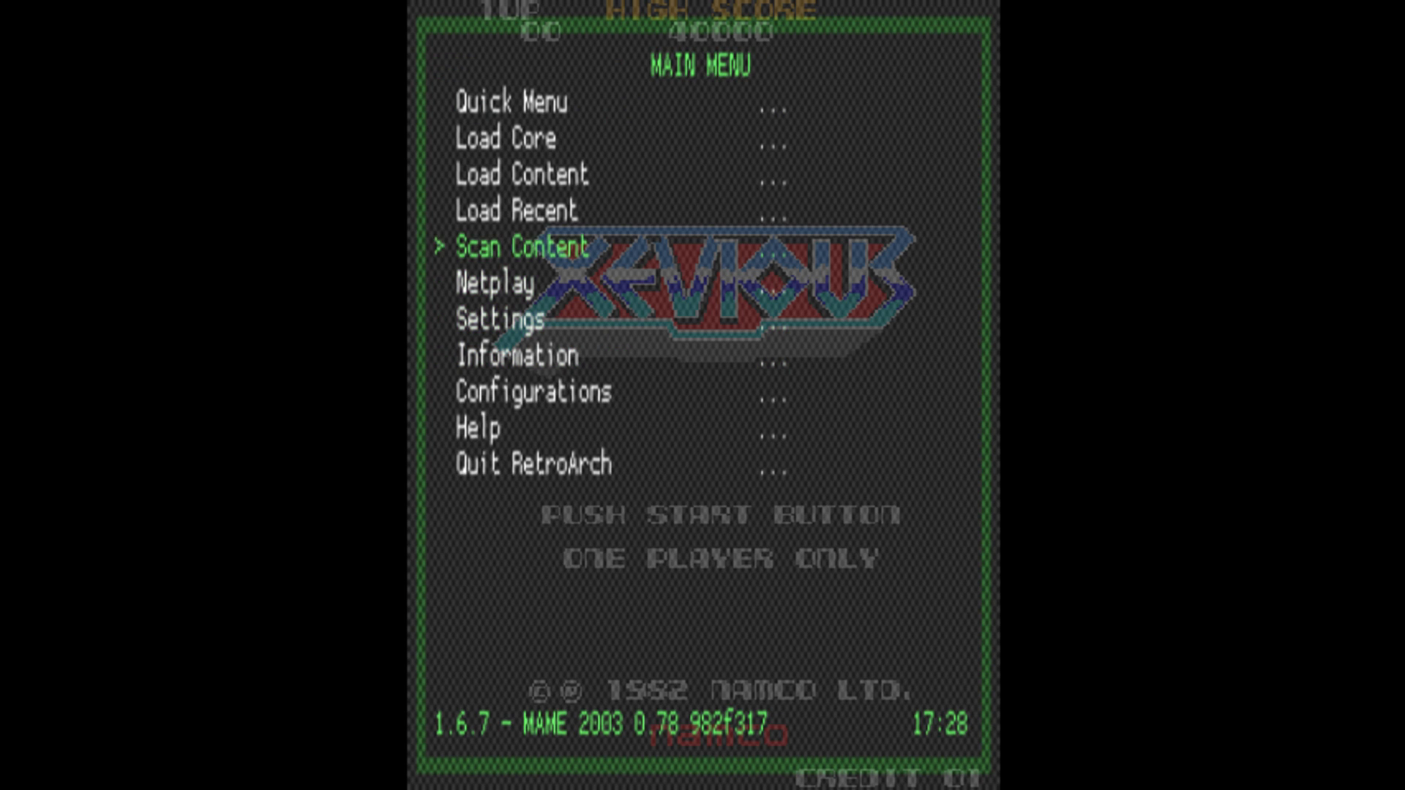
pyautogui.click(511, 101)
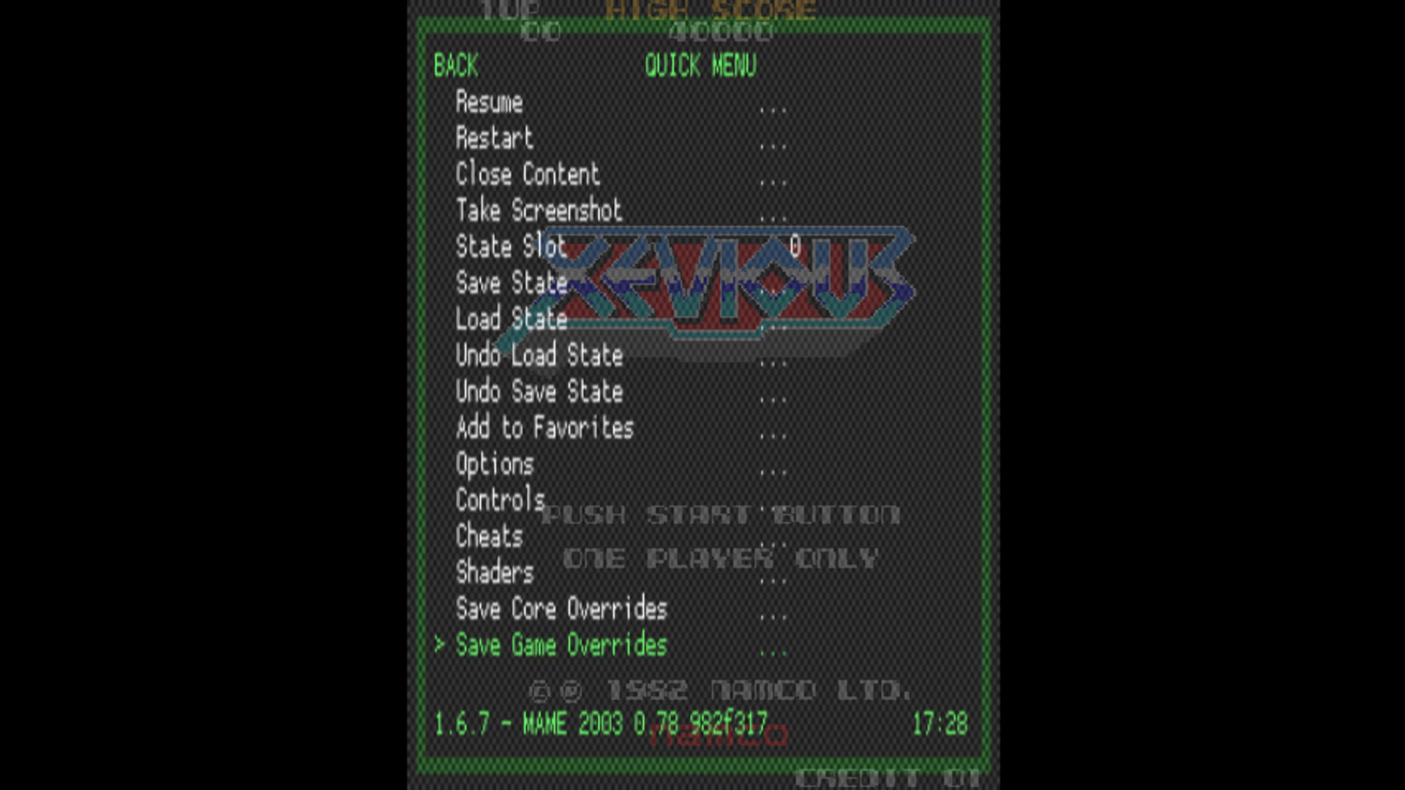
pyautogui.press('Up')
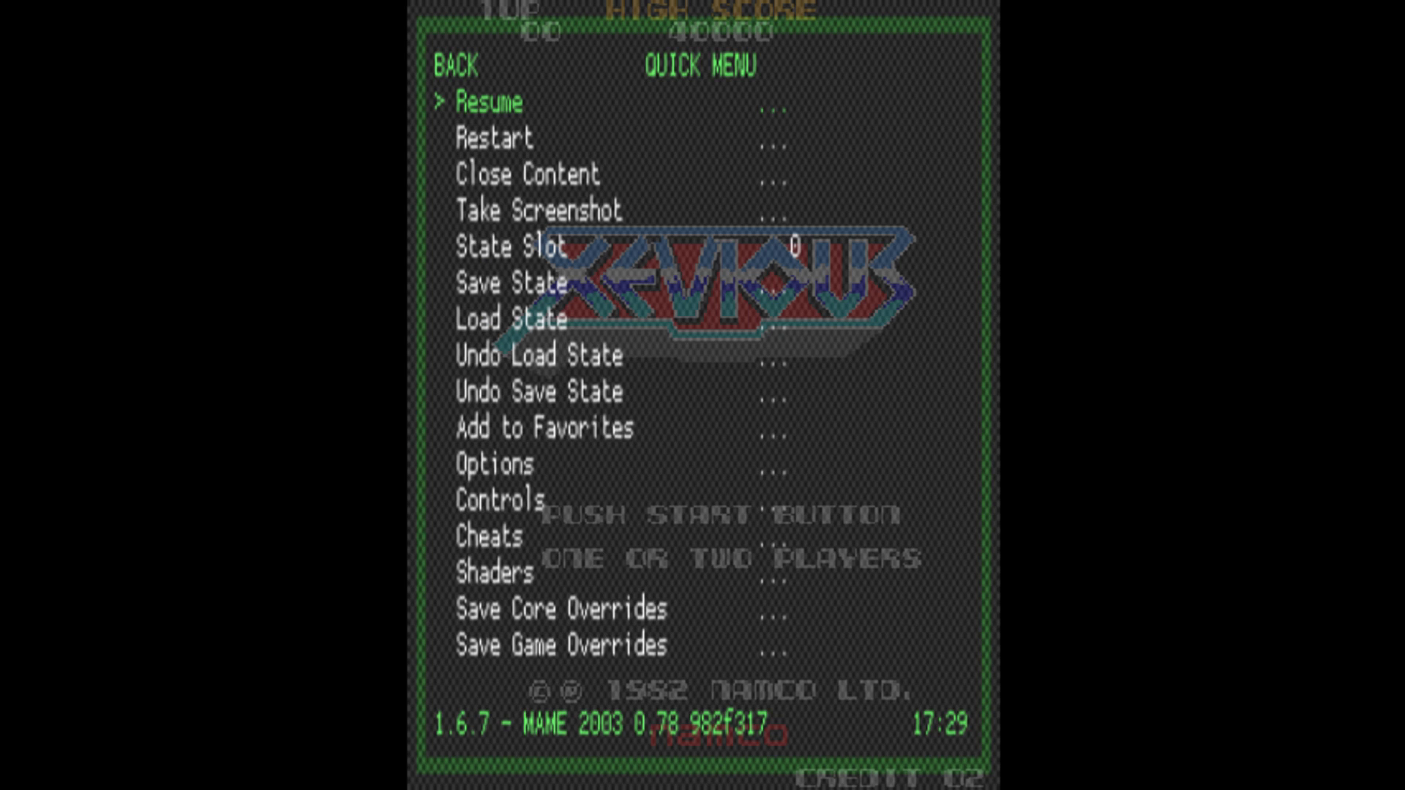
pyautogui.press('down')
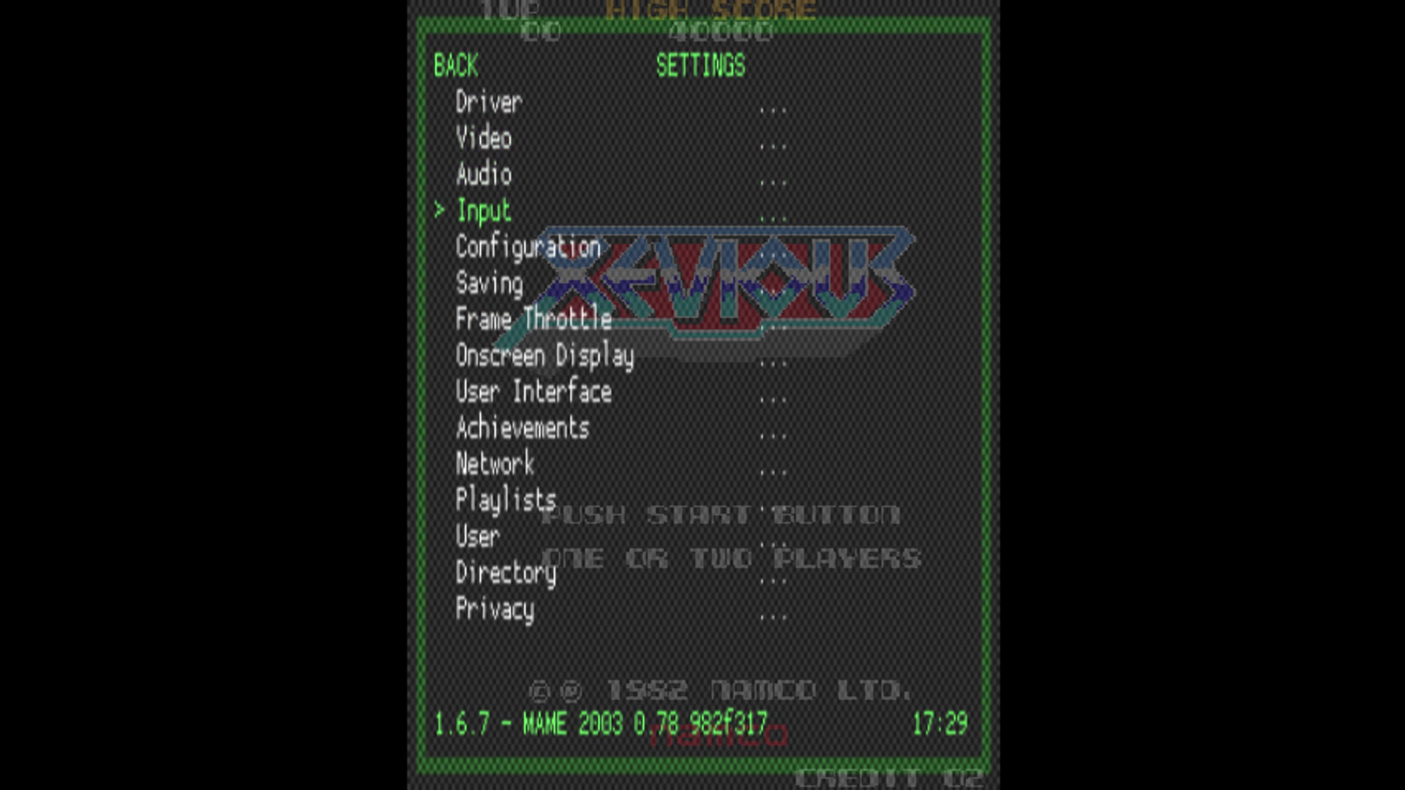
pyautogui.click(543, 356)
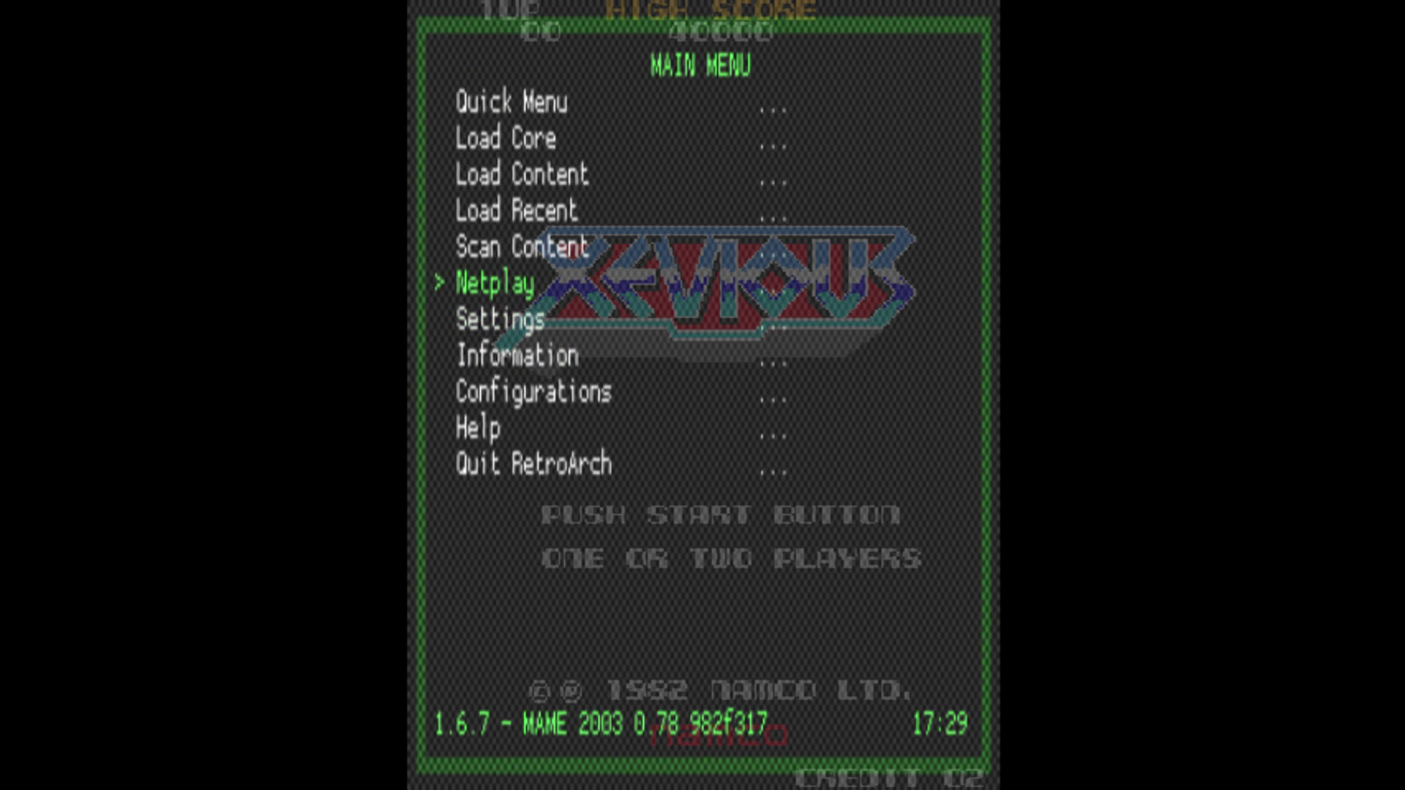
pyautogui.press('Up')
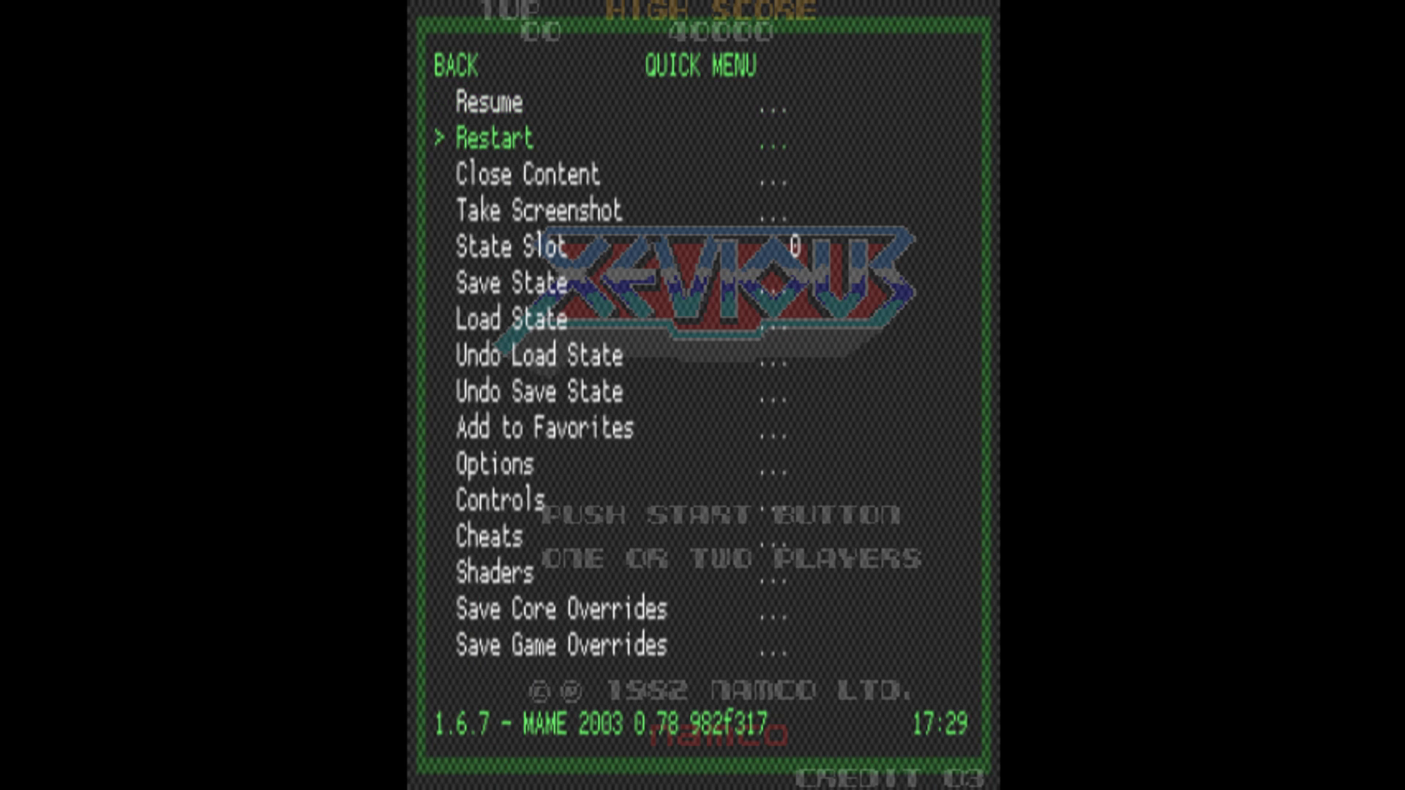
pyautogui.press('down')
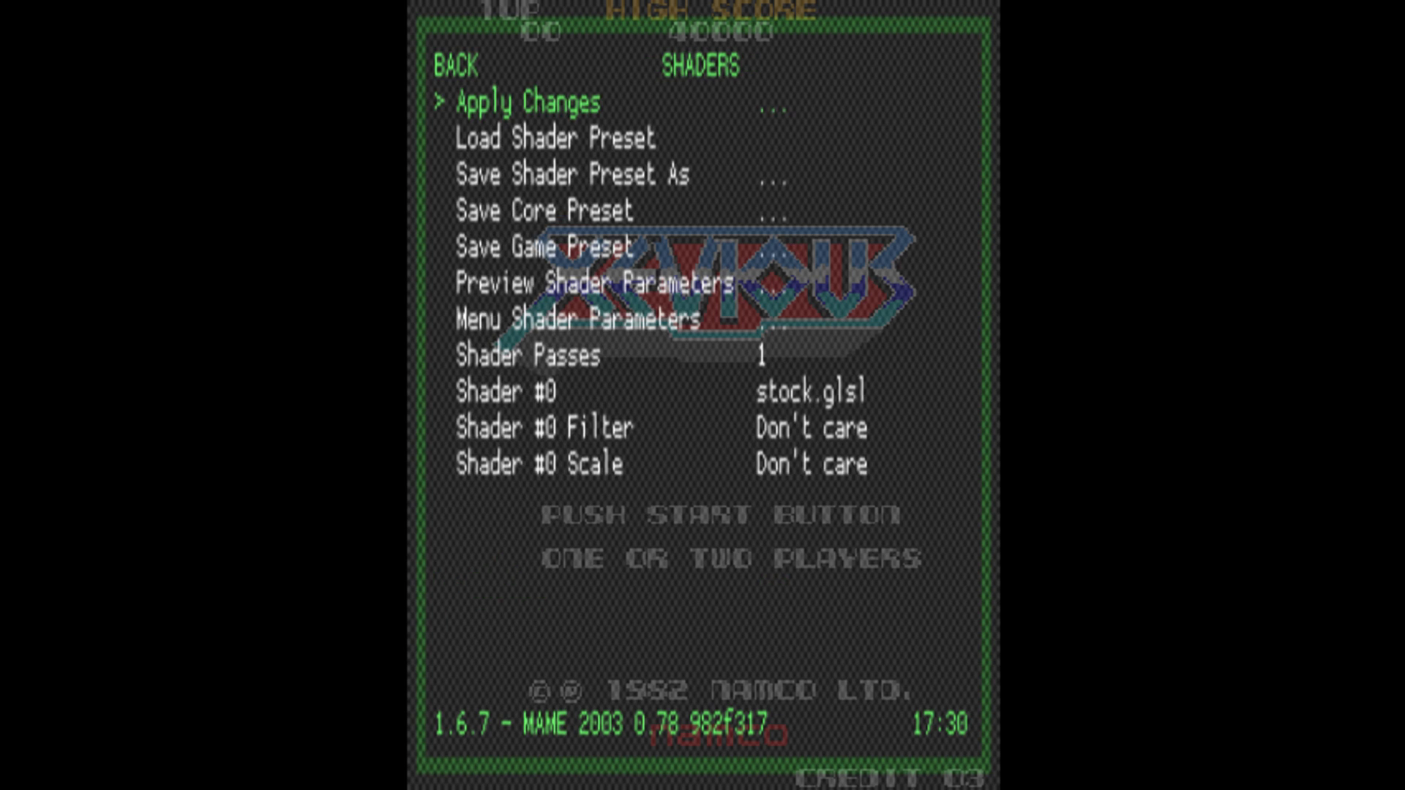
# Step: Move down to Shader Passes, showing one stock.glsl pass
pyautogui.press('down')
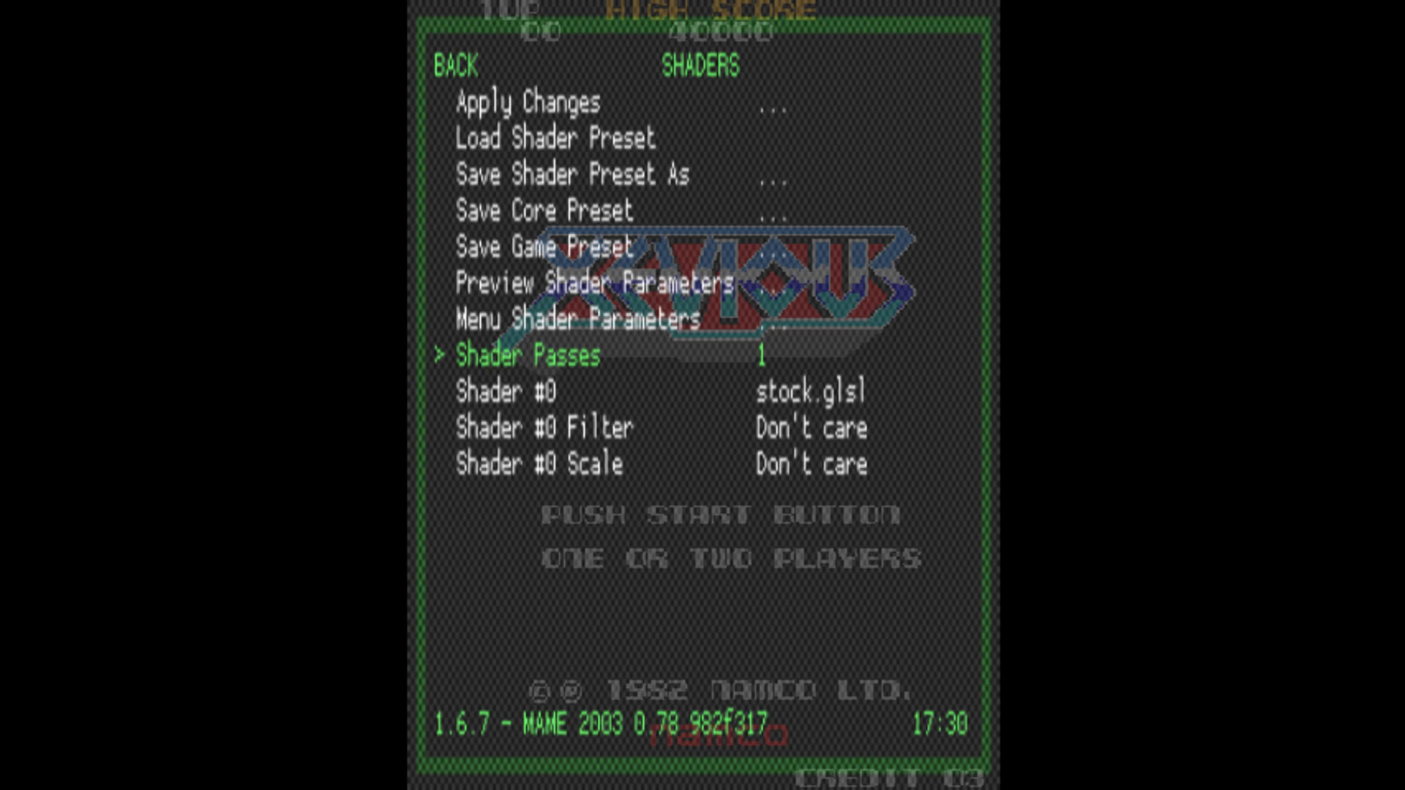
# Step: Pick crt-pi-curvature-vertical.glsl from the shaders folder for Shader #0
pyautogui.press('Down')
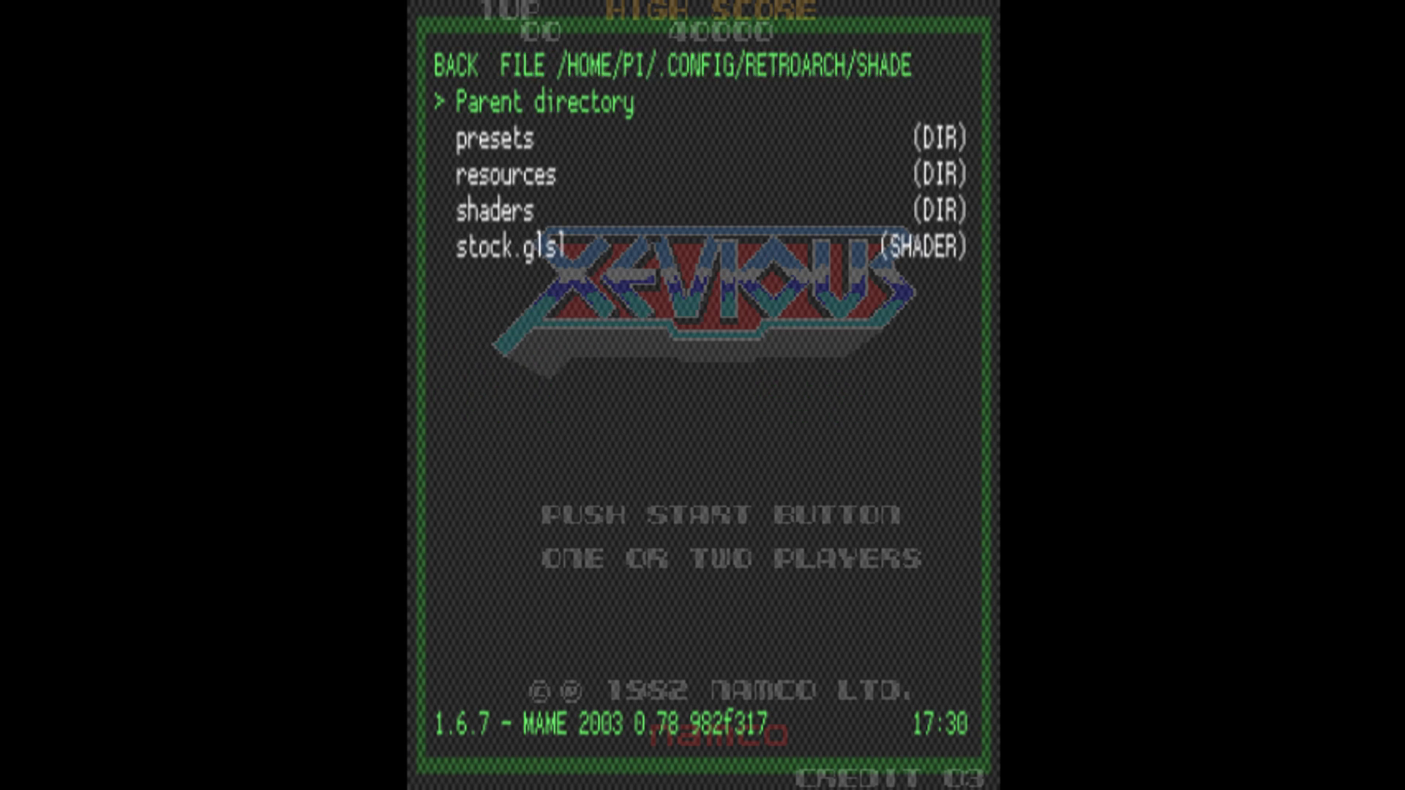
pyautogui.press('Down')
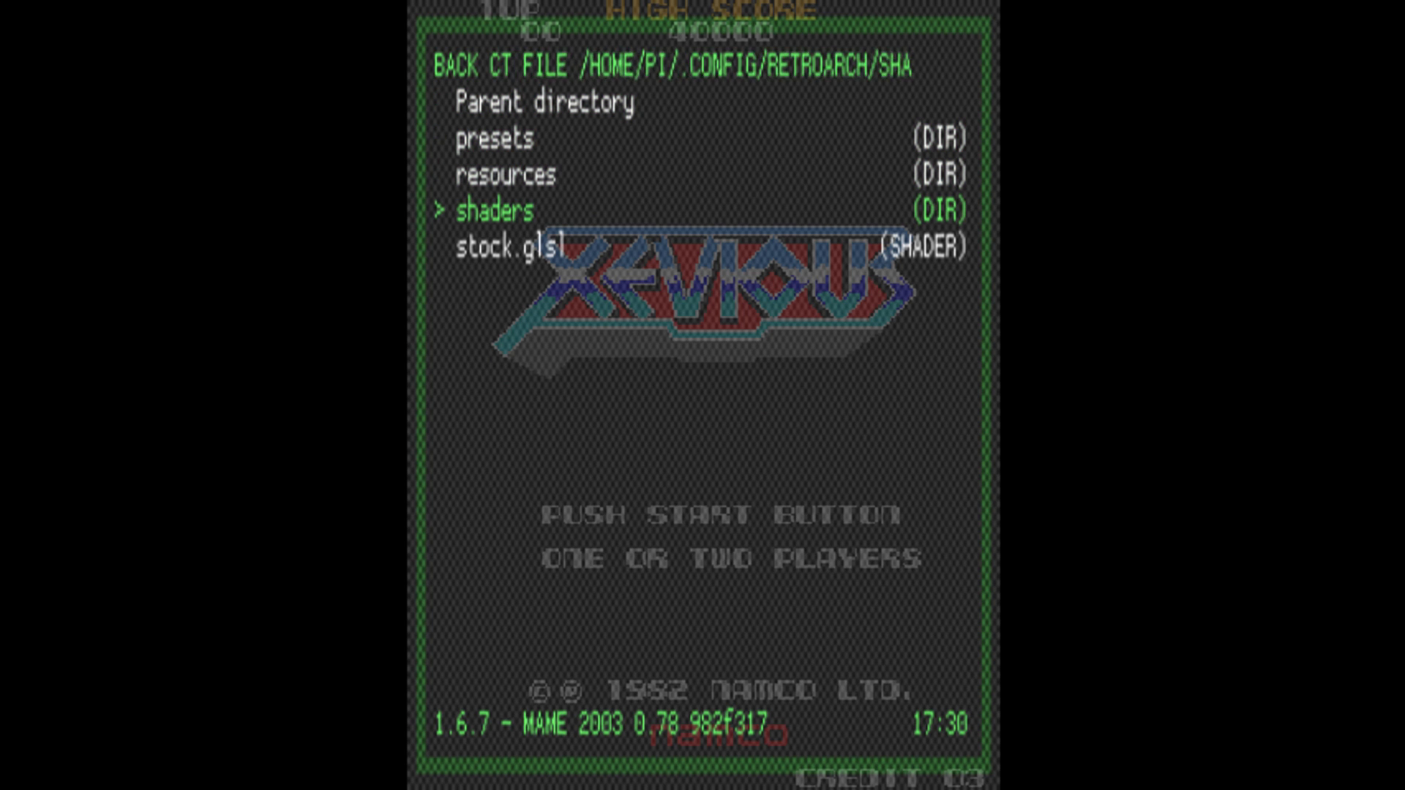
pyautogui.click(492, 211)
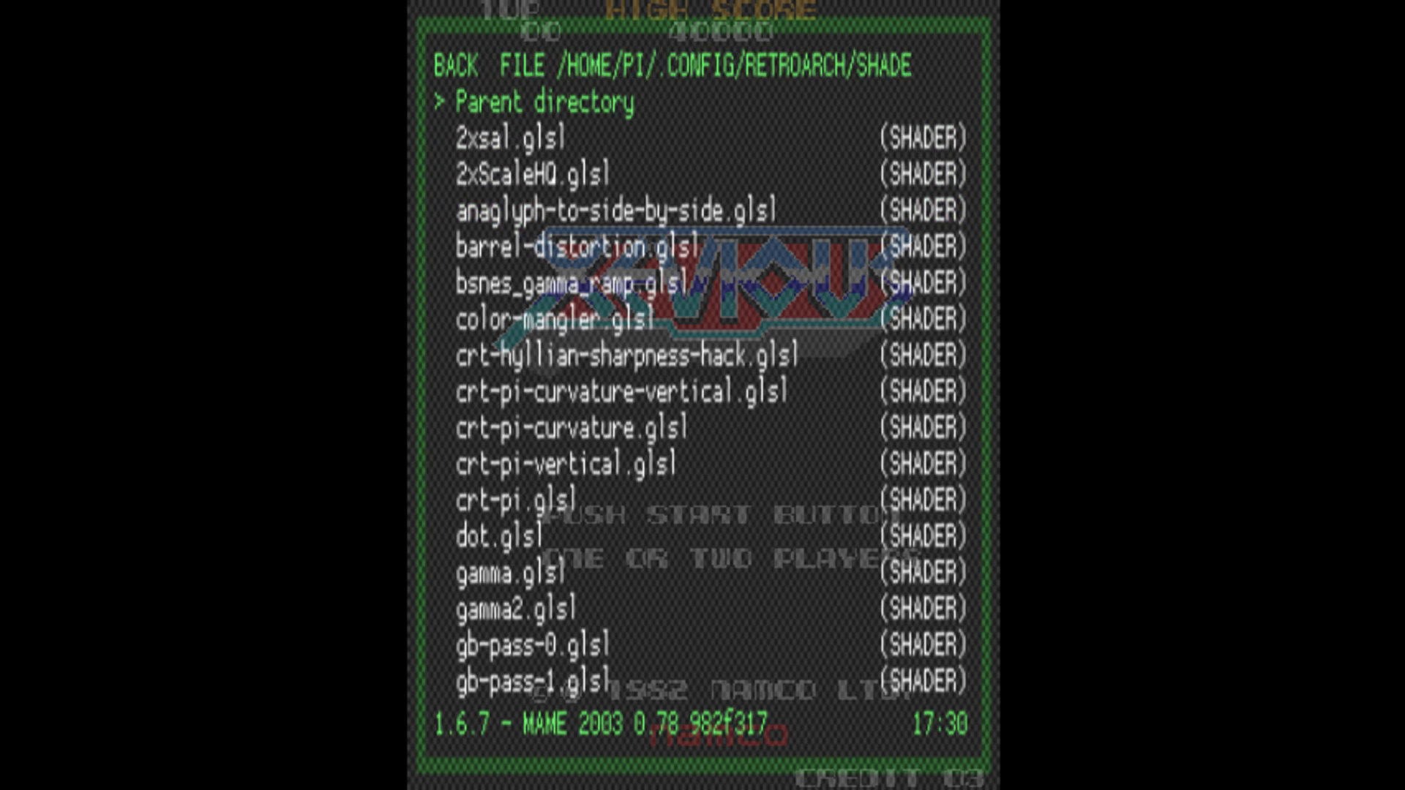
pyautogui.press('Down')
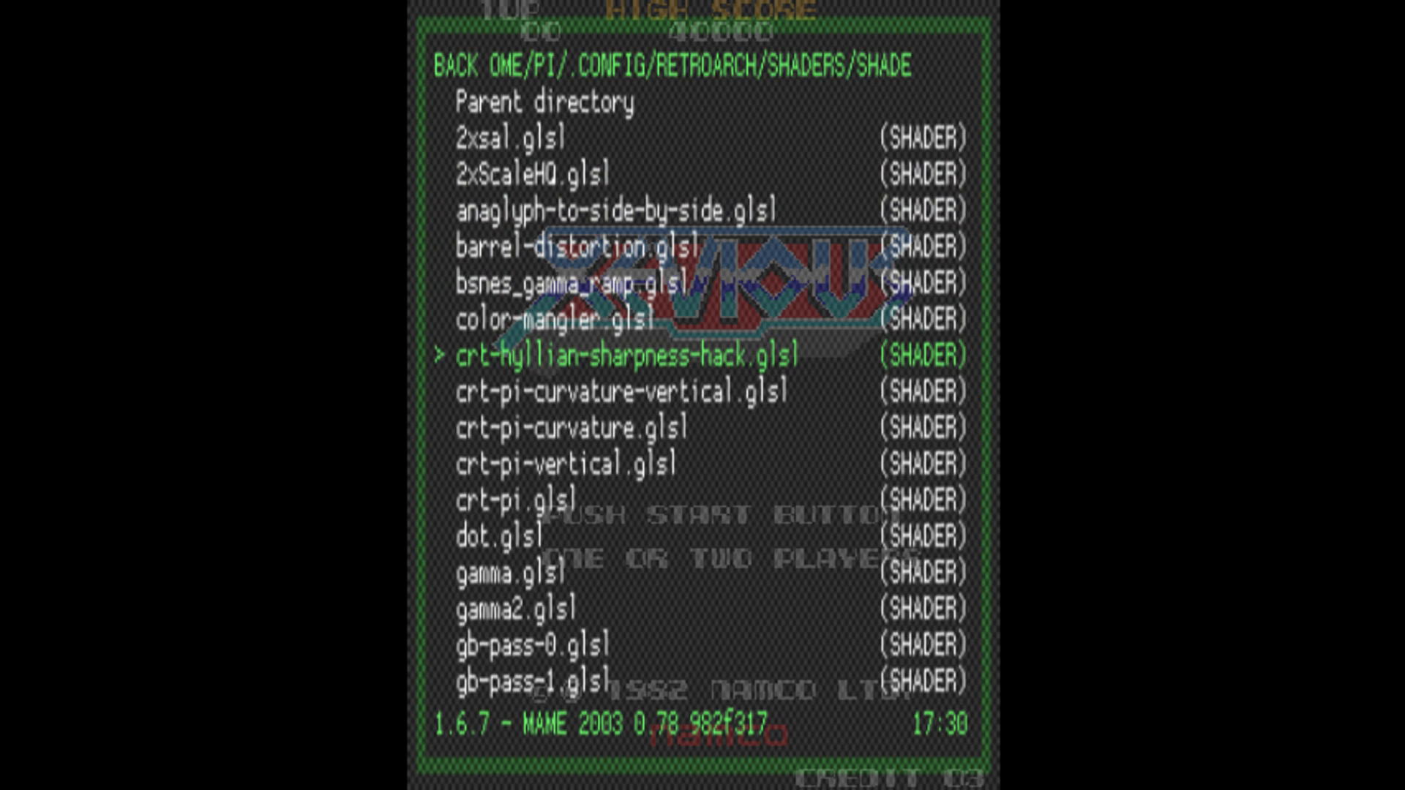
pyautogui.press('Down')
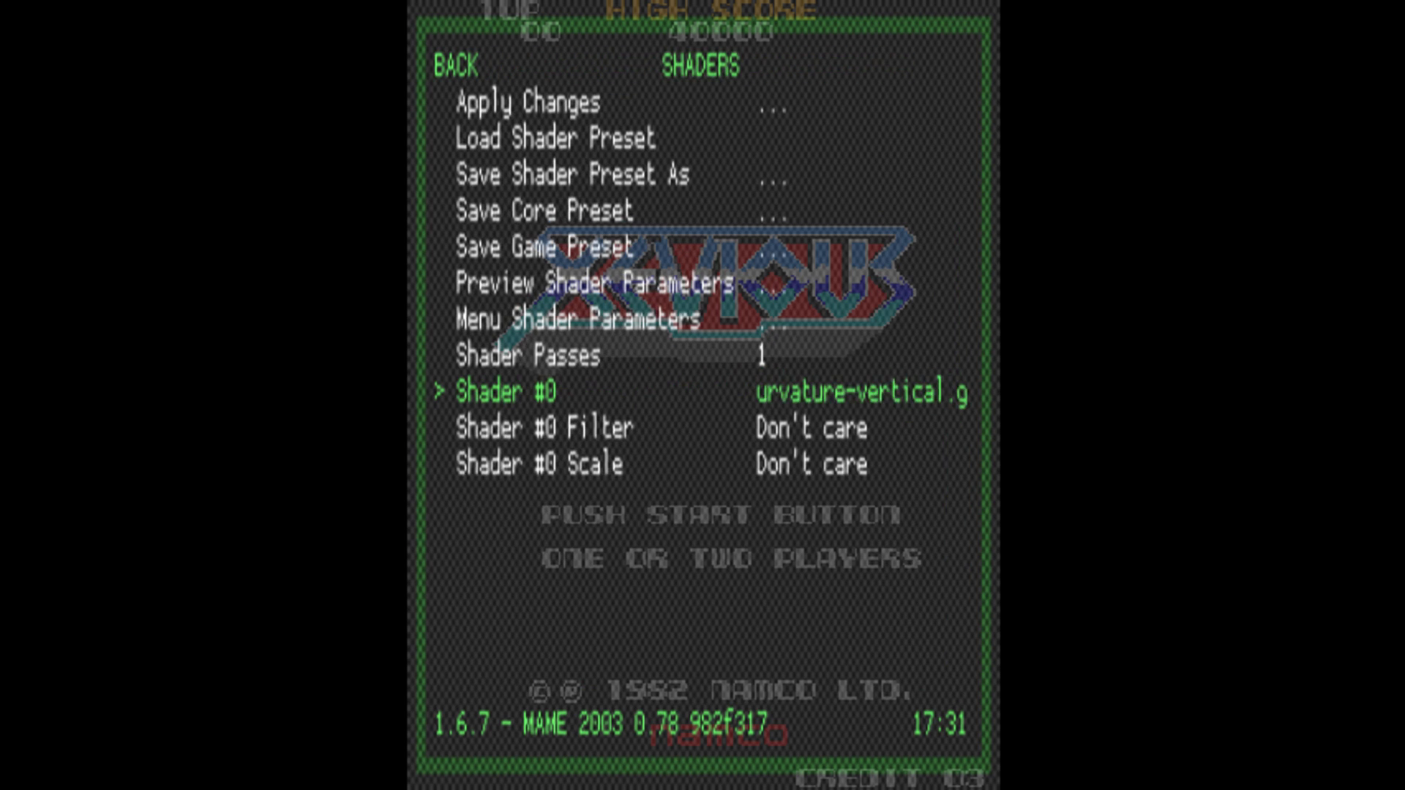
# Step: Set Shader #0 filter to Linear and apply the shader changes
pyautogui.press('Down')
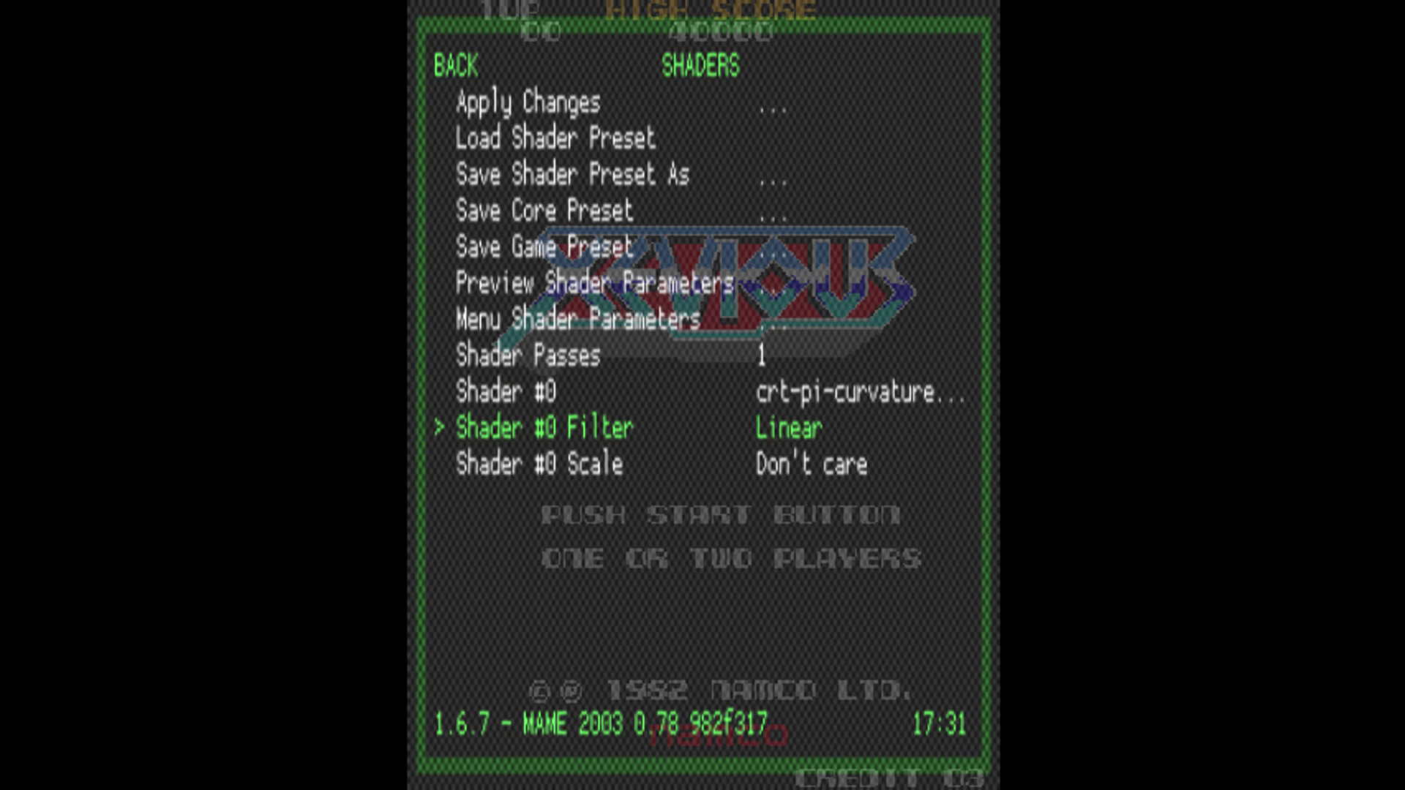
pyautogui.press('down')
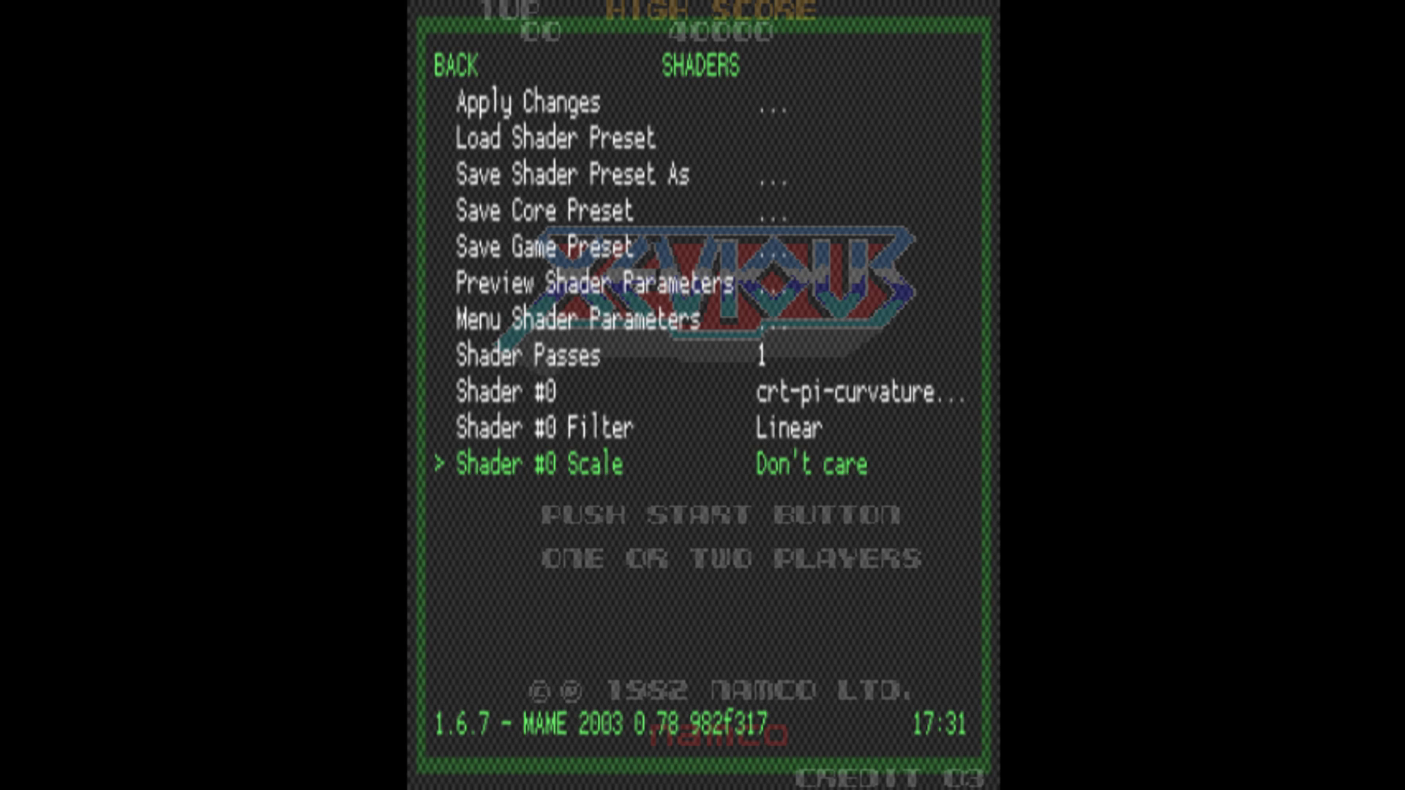
pyautogui.press('Up')
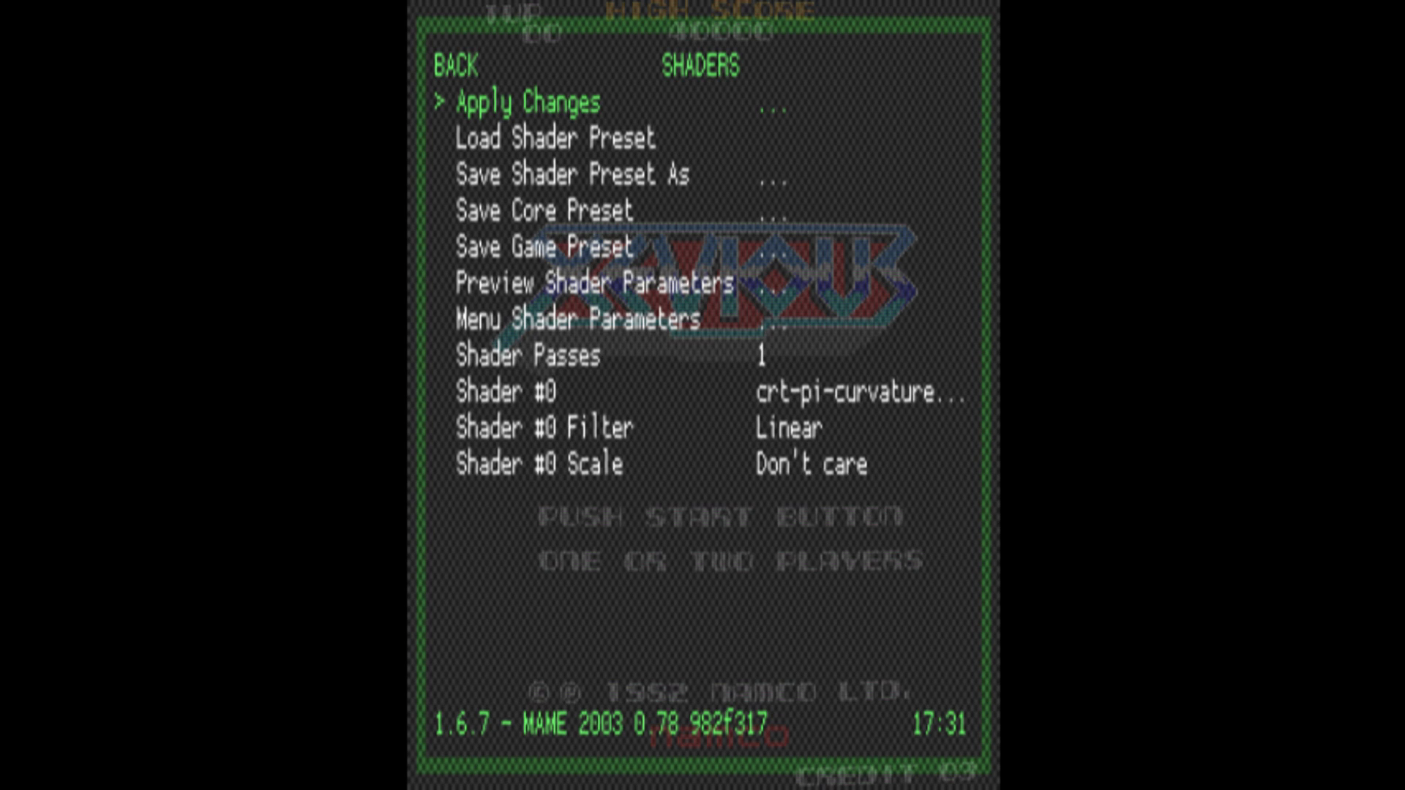
pyautogui.click(455, 67)
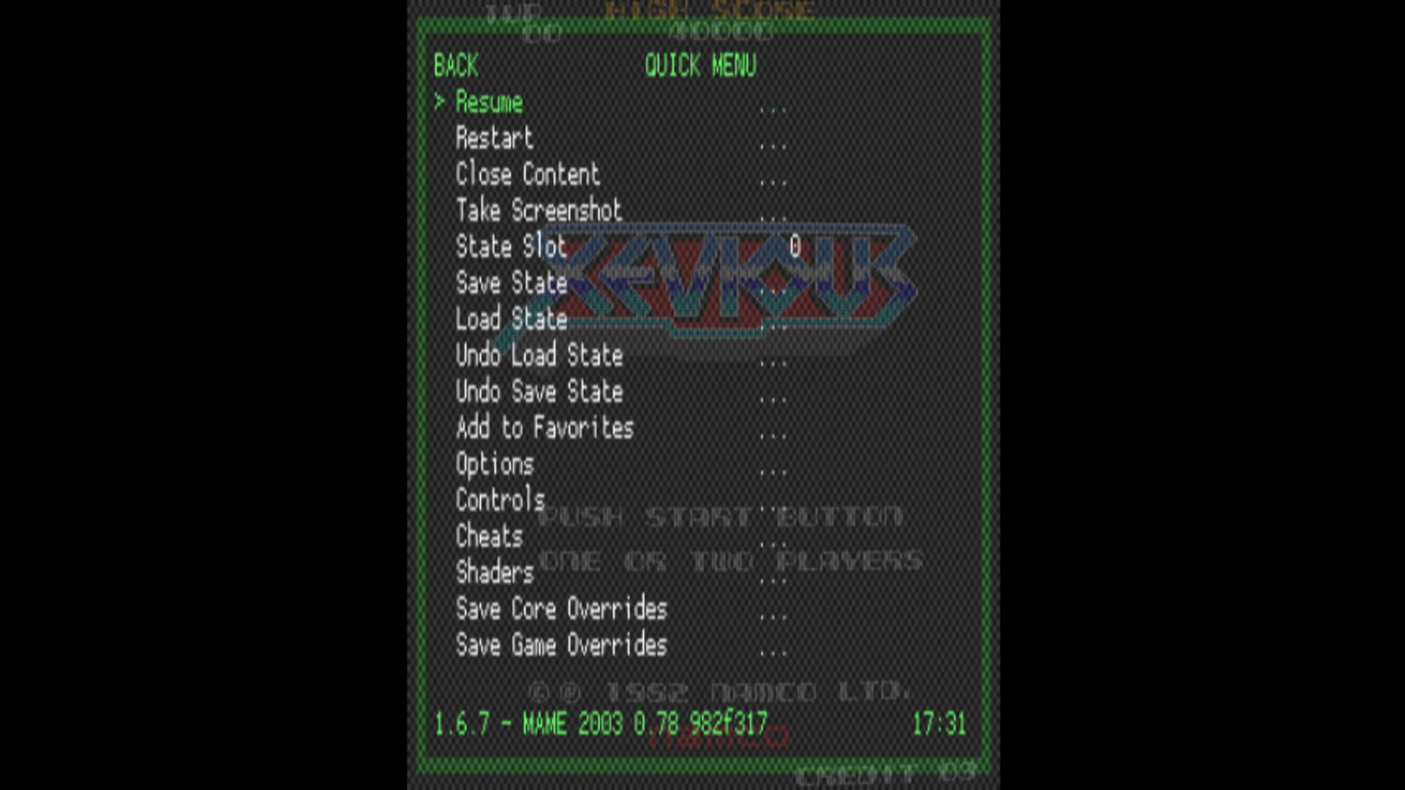
pyautogui.click(488, 102)
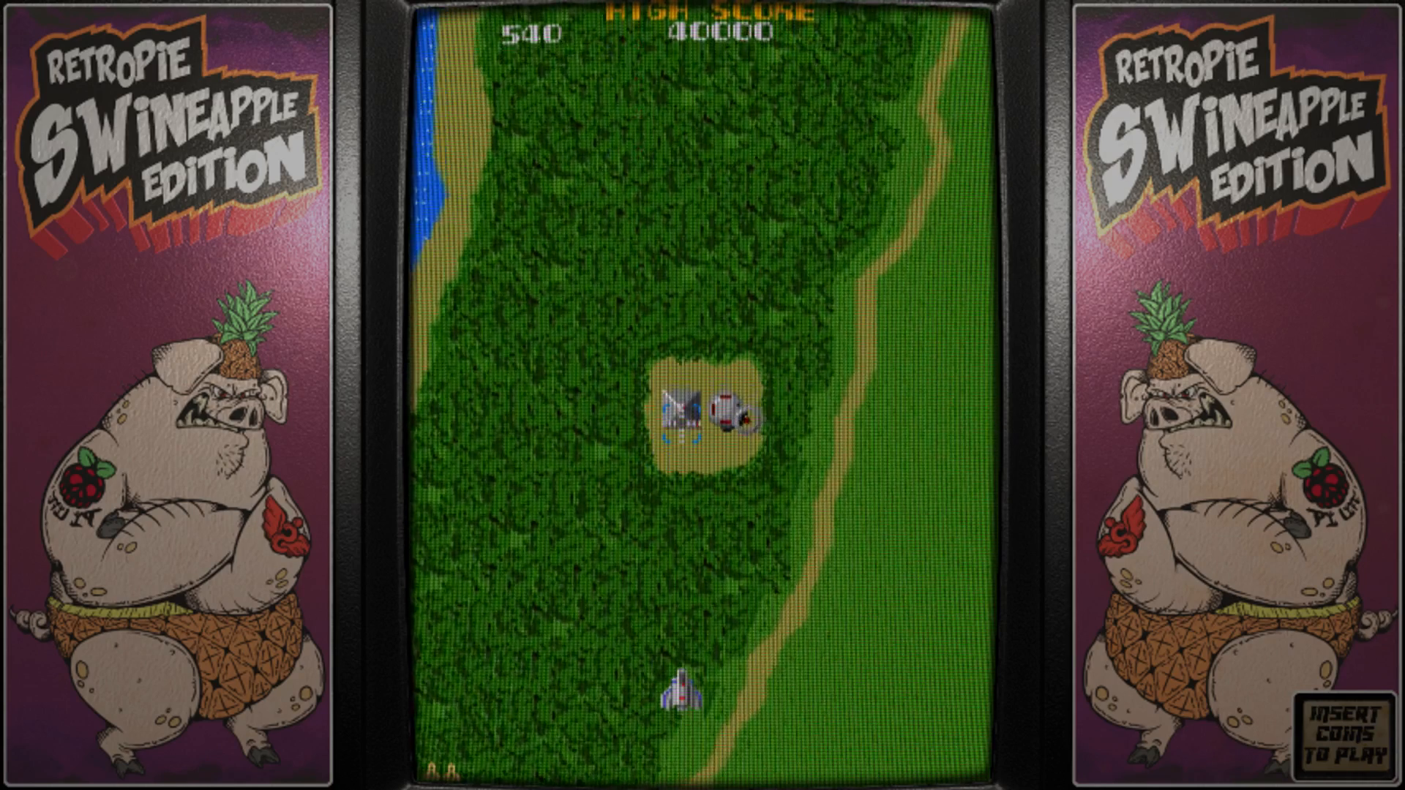
pyautogui.press('F1')
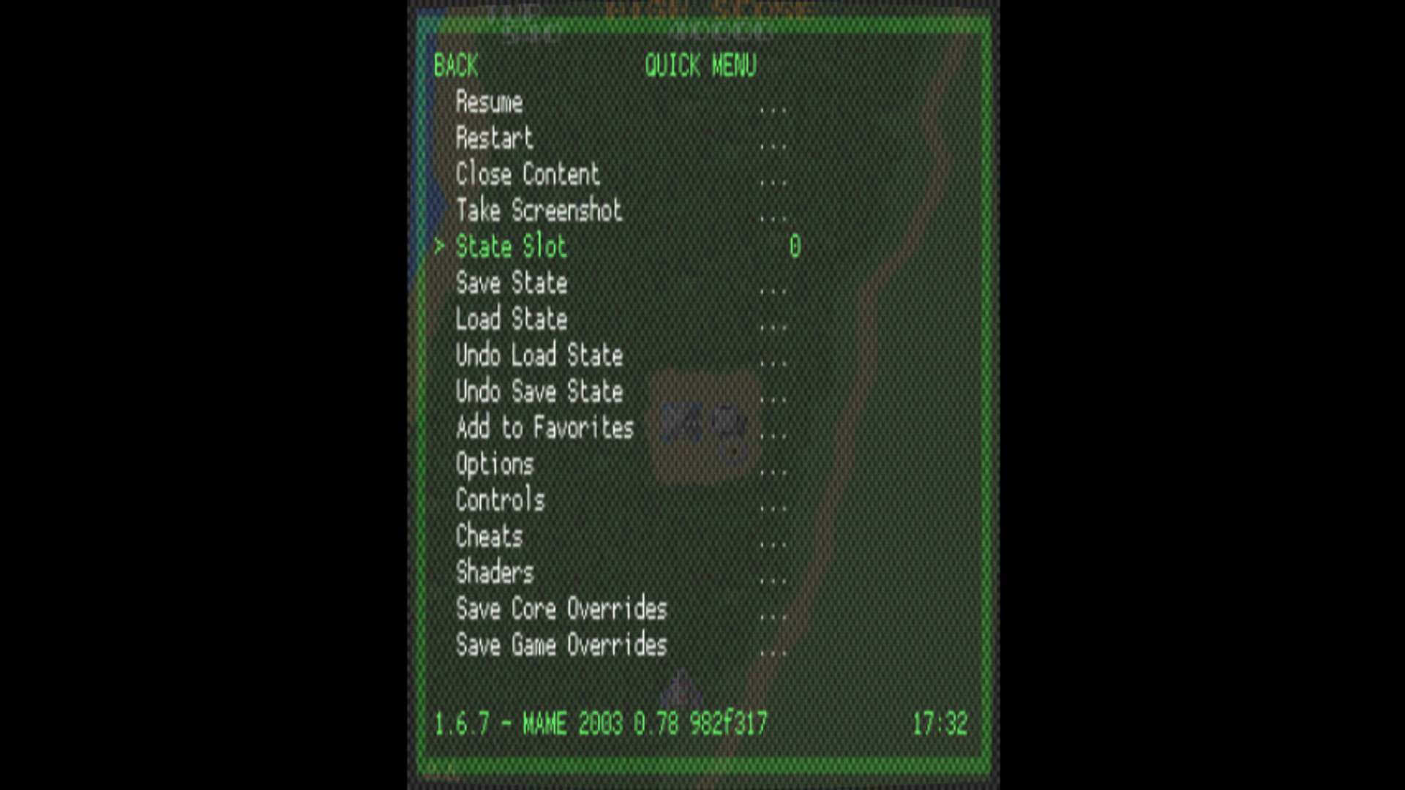
pyautogui.press('down')
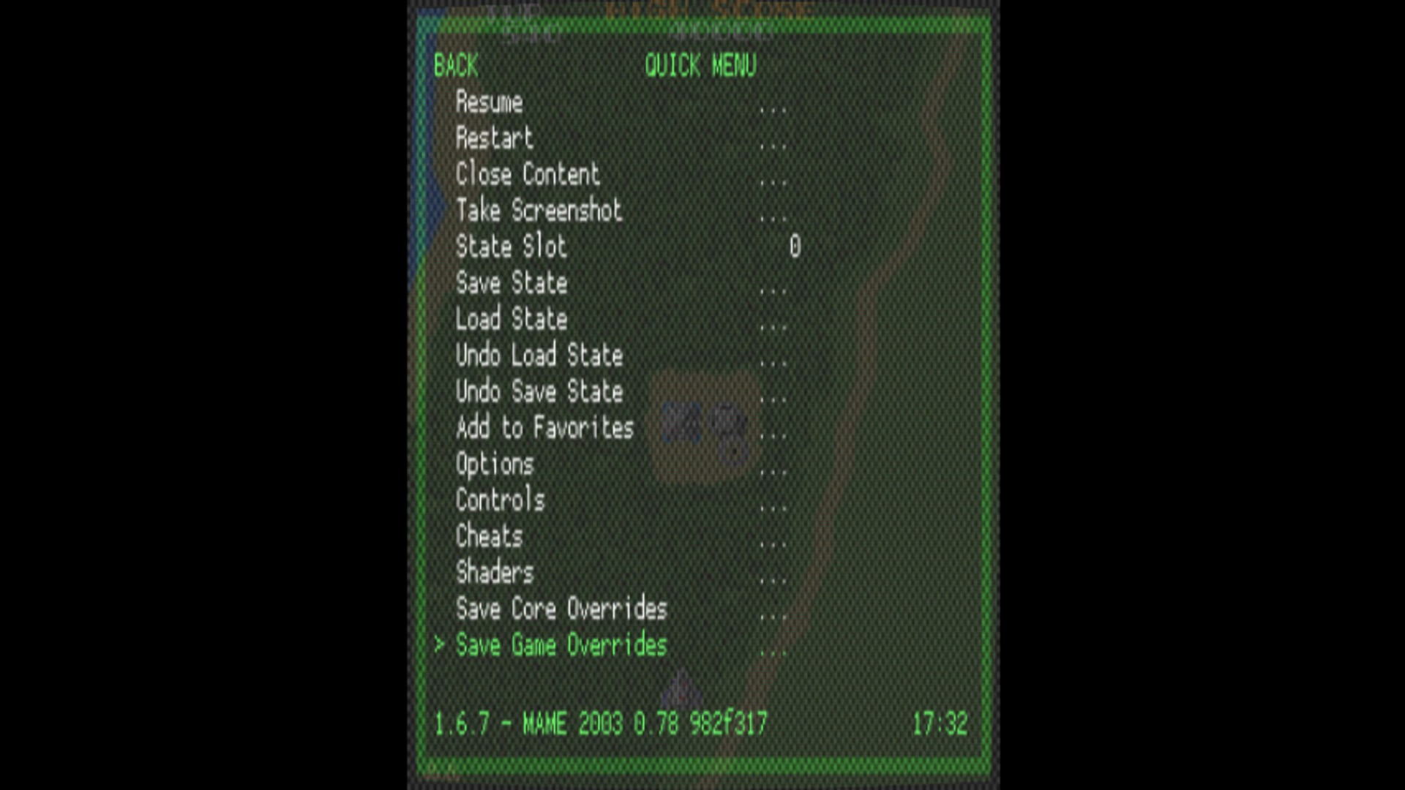
pyautogui.press('up')
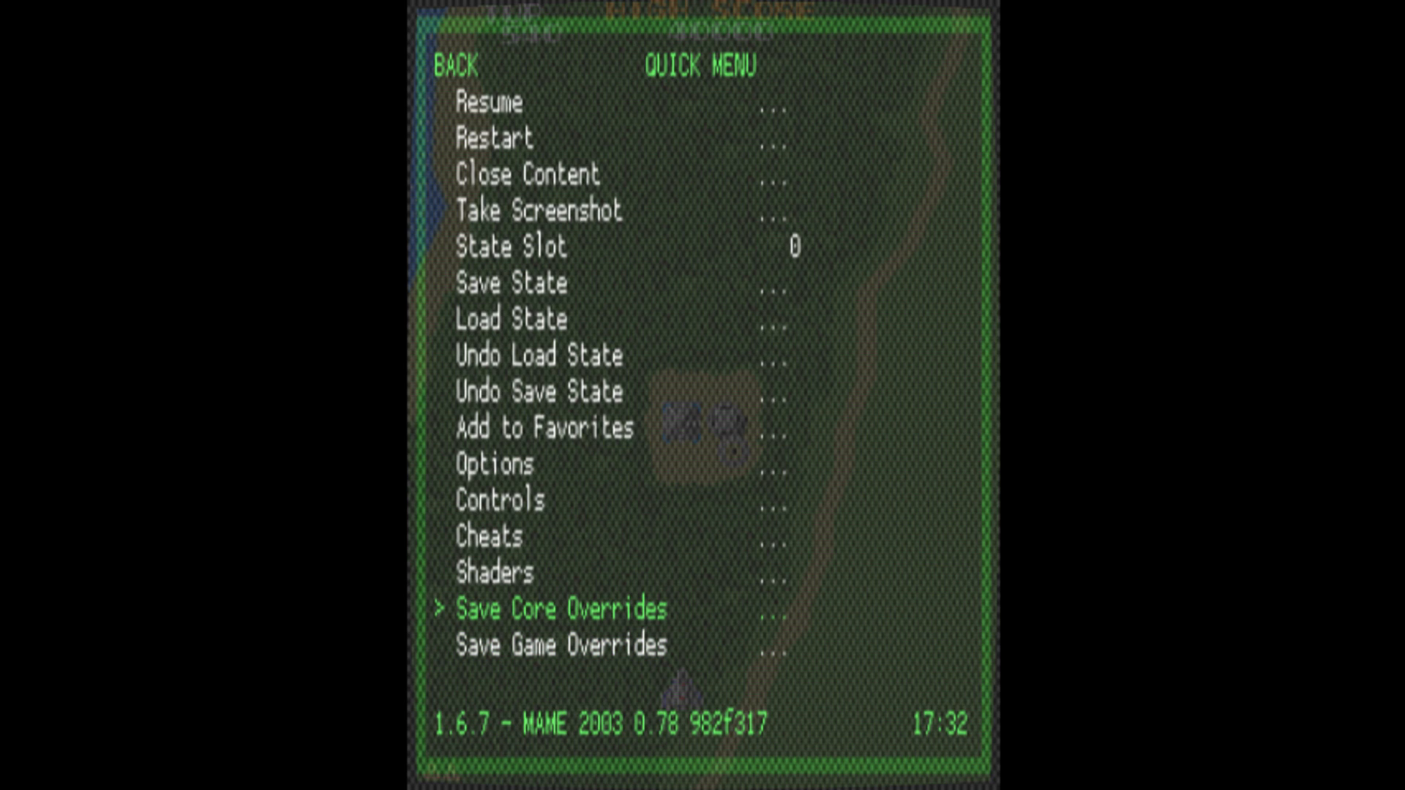
pyautogui.press('Down')
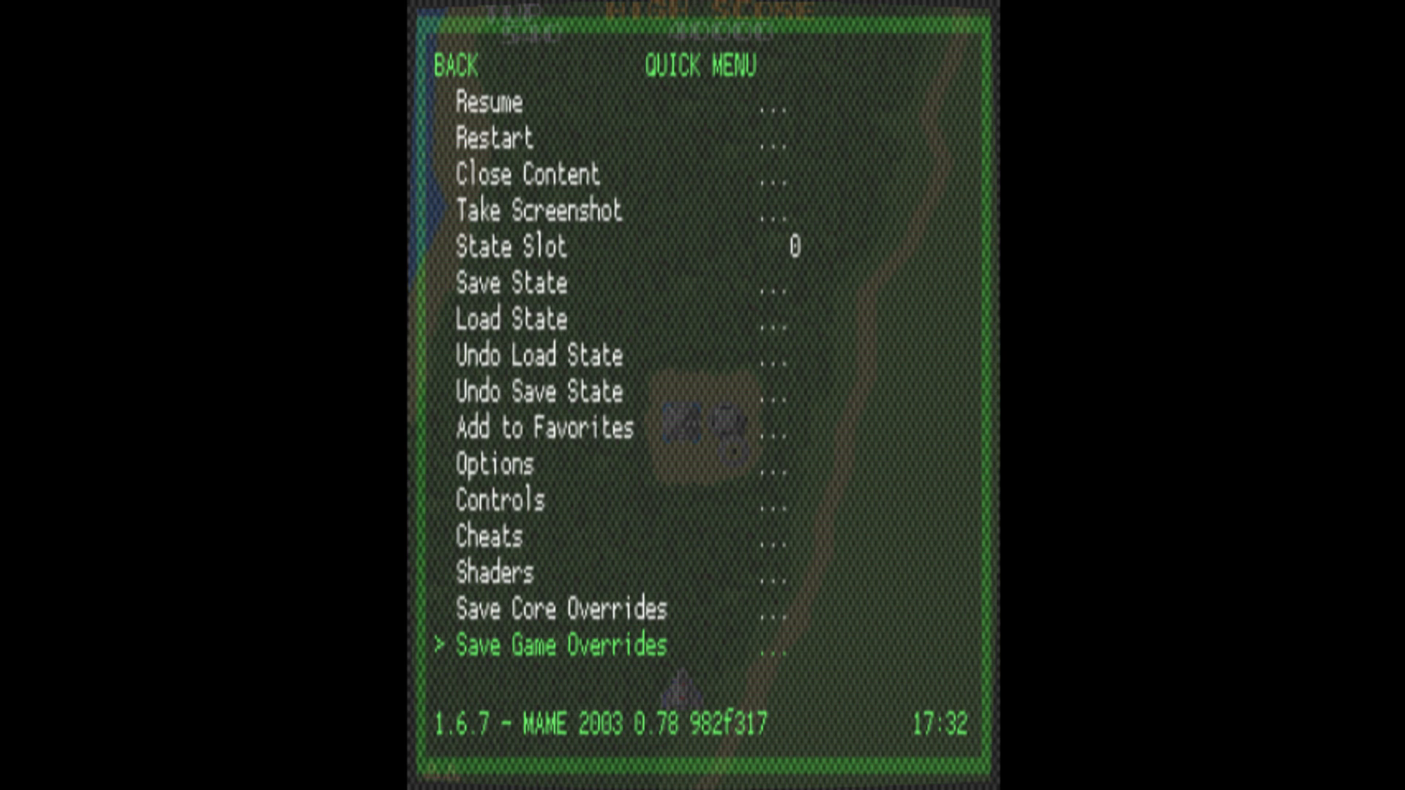
pyautogui.press('Up')
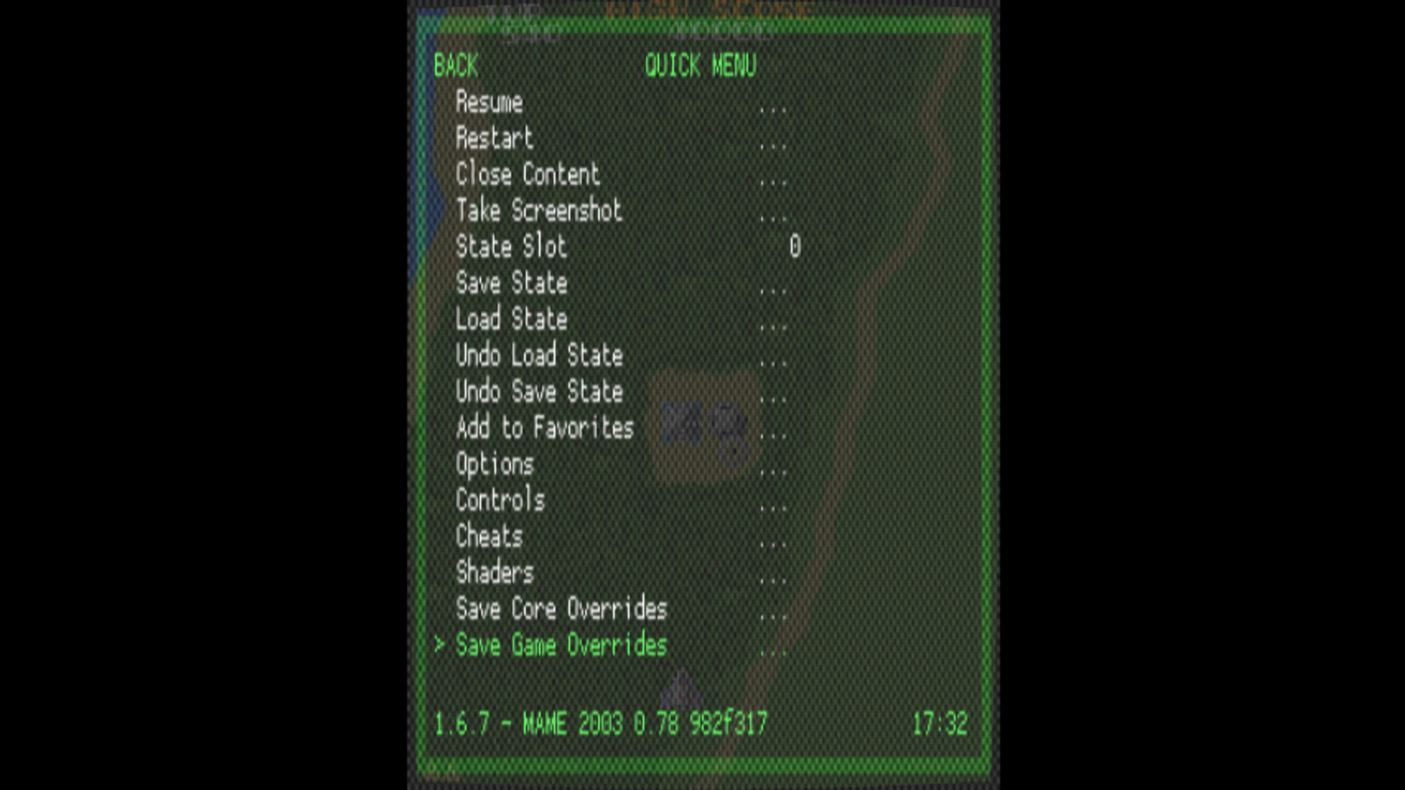
pyautogui.click(558, 644)
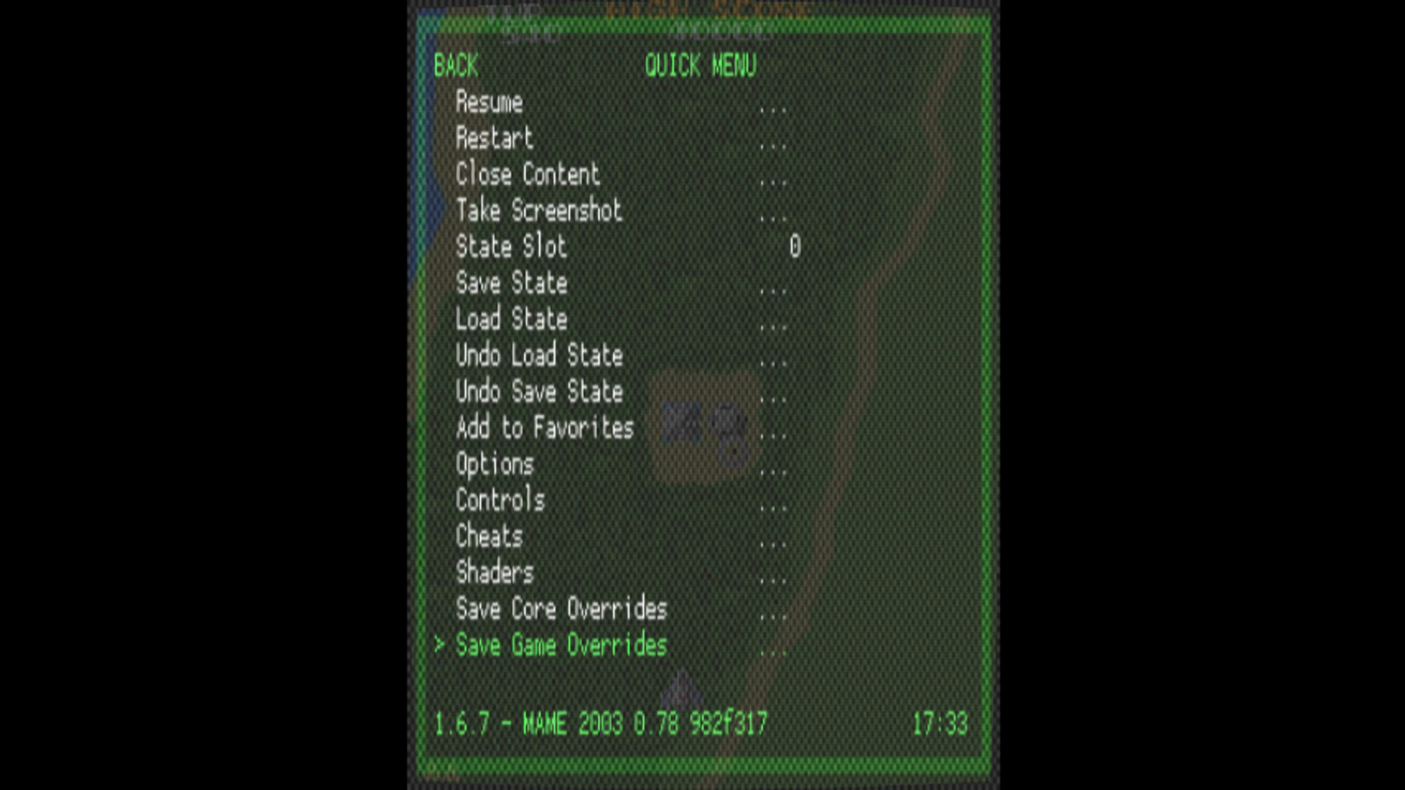
pyautogui.press('up')
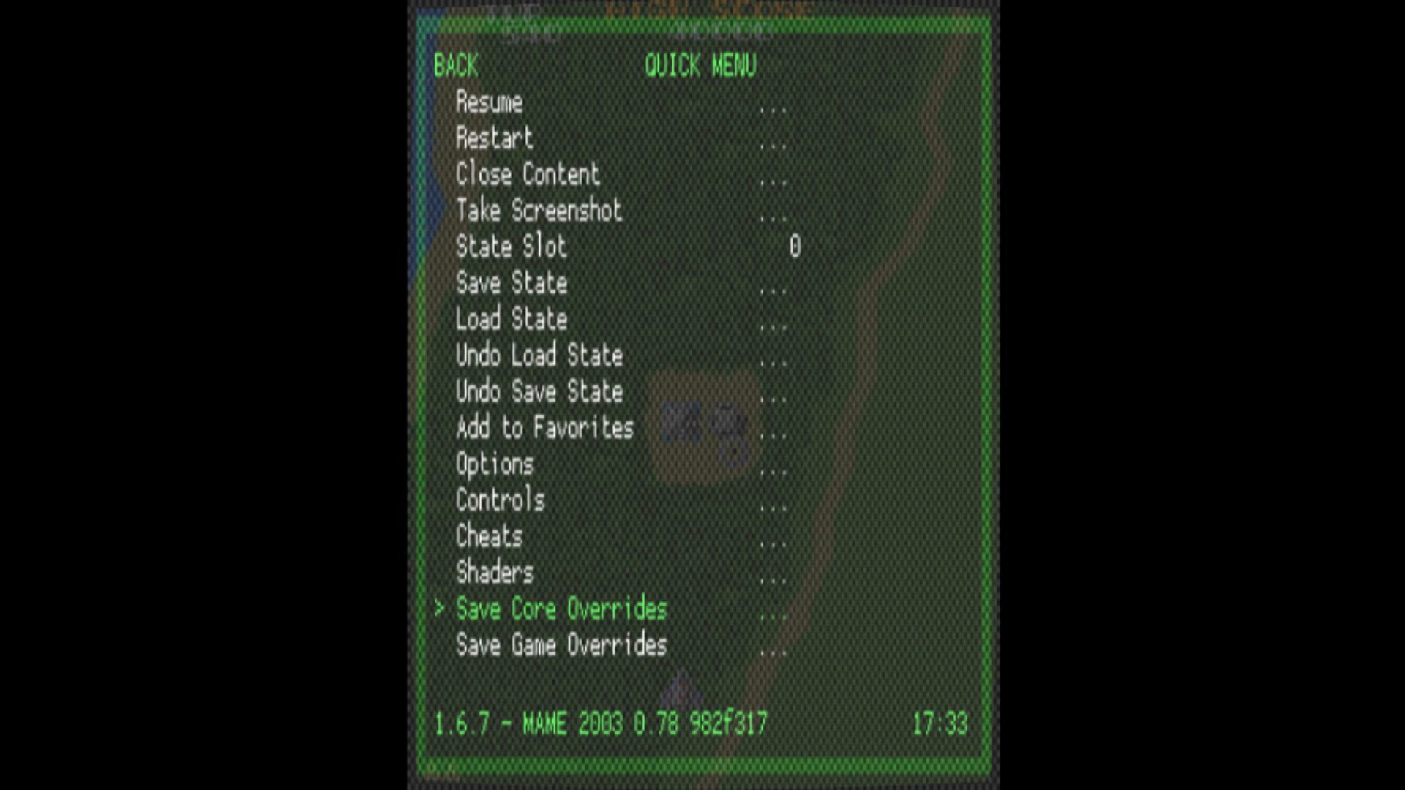
pyautogui.press('up')
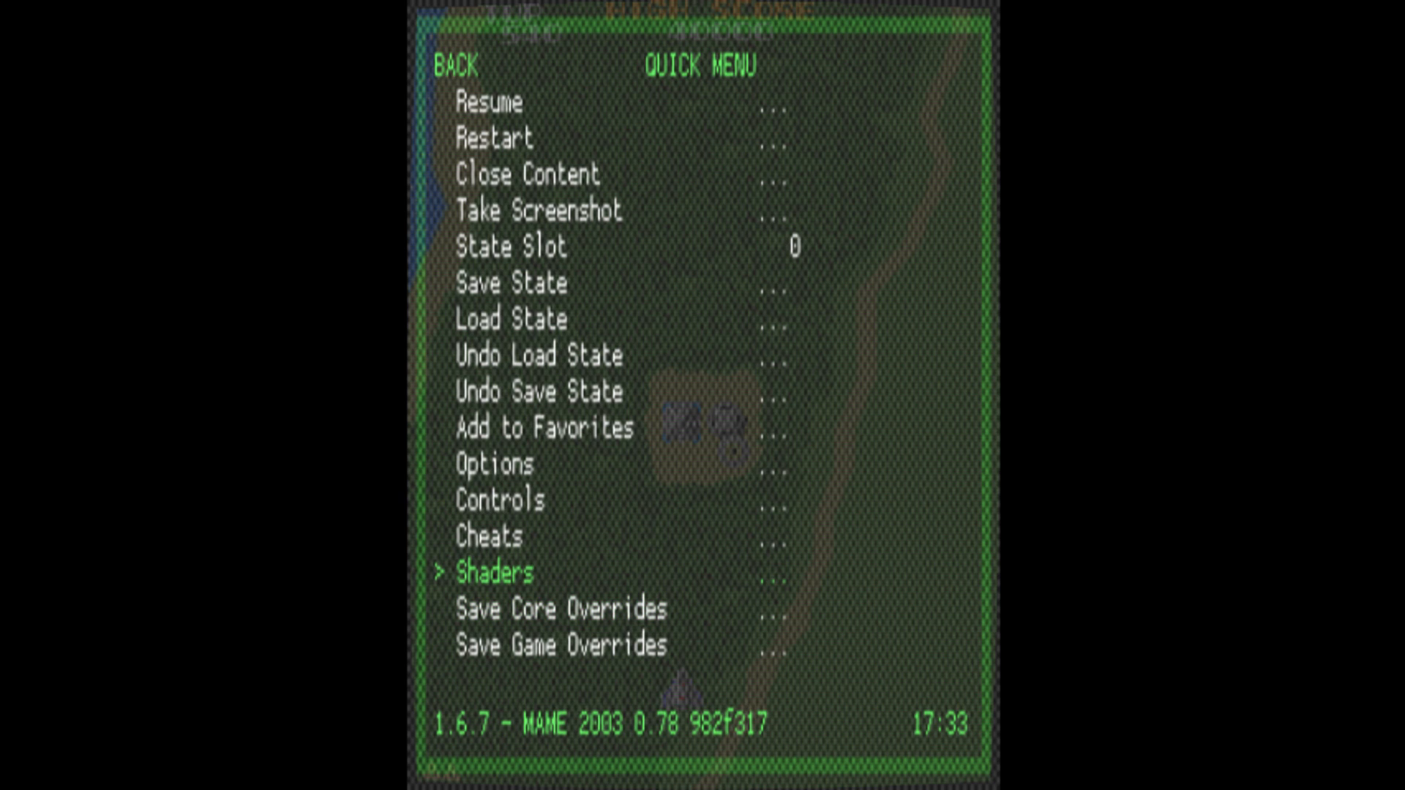
# Step: Open Shaders, toggle Shader Passes to 0 and back to 1, and reach Shader #0
pyautogui.click(504, 572)
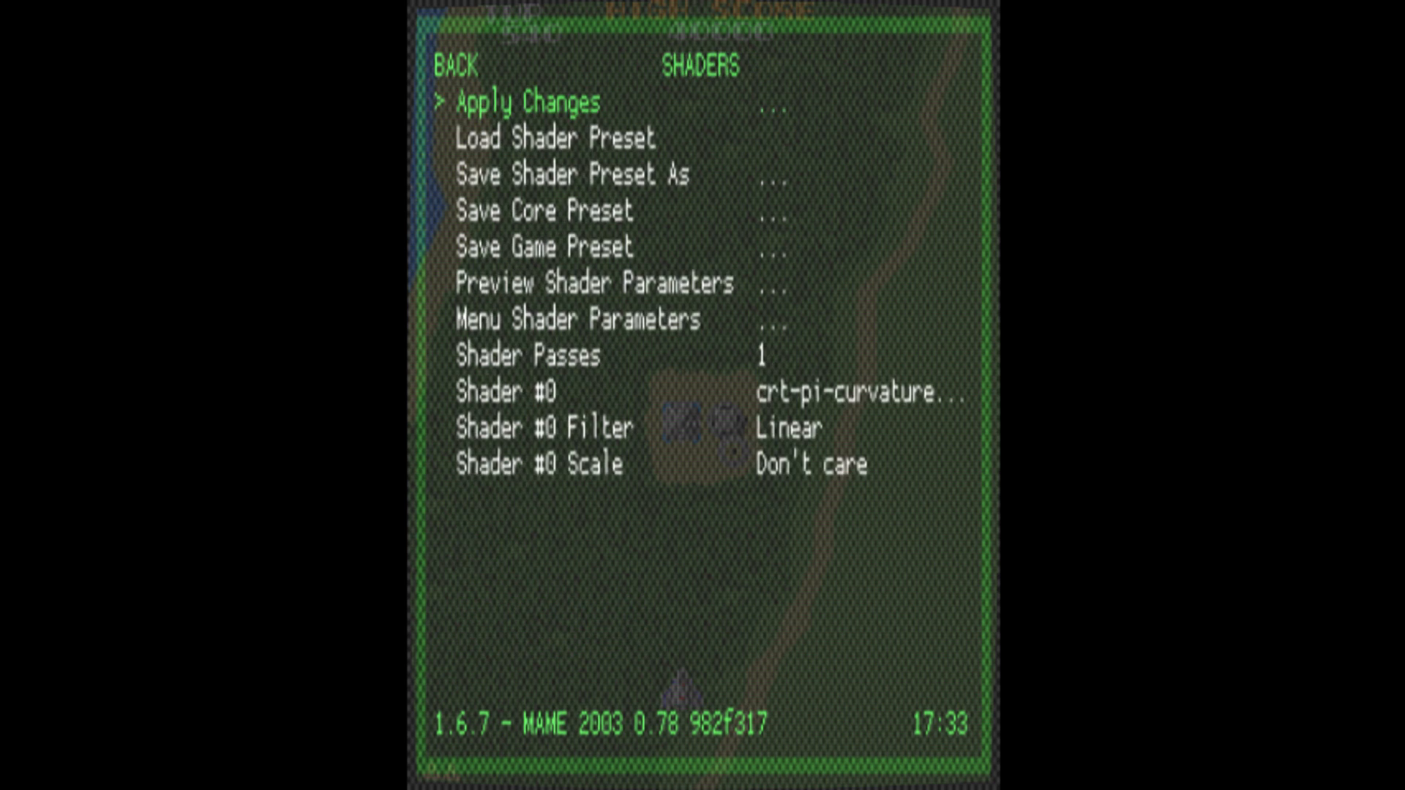
pyautogui.press('down')
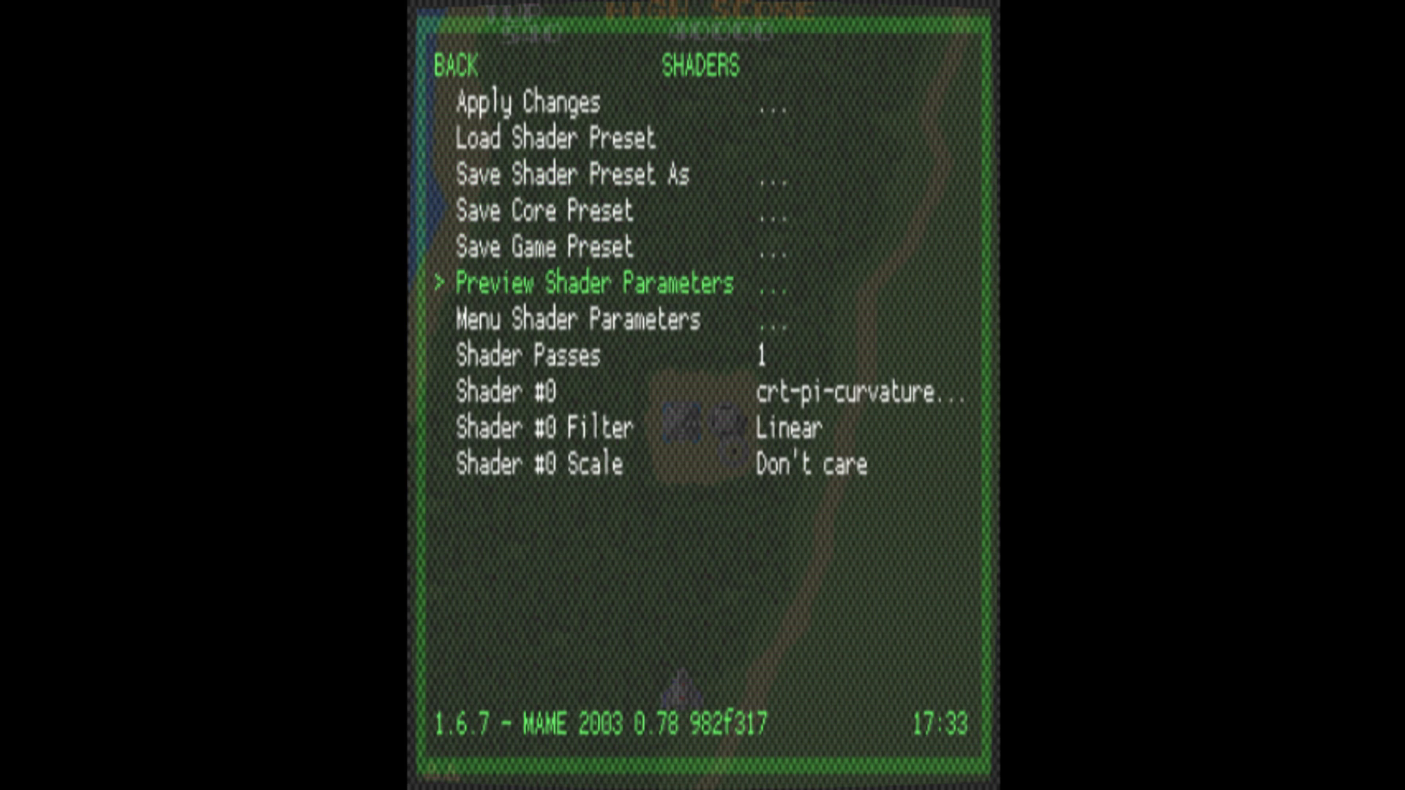
pyautogui.press('Down')
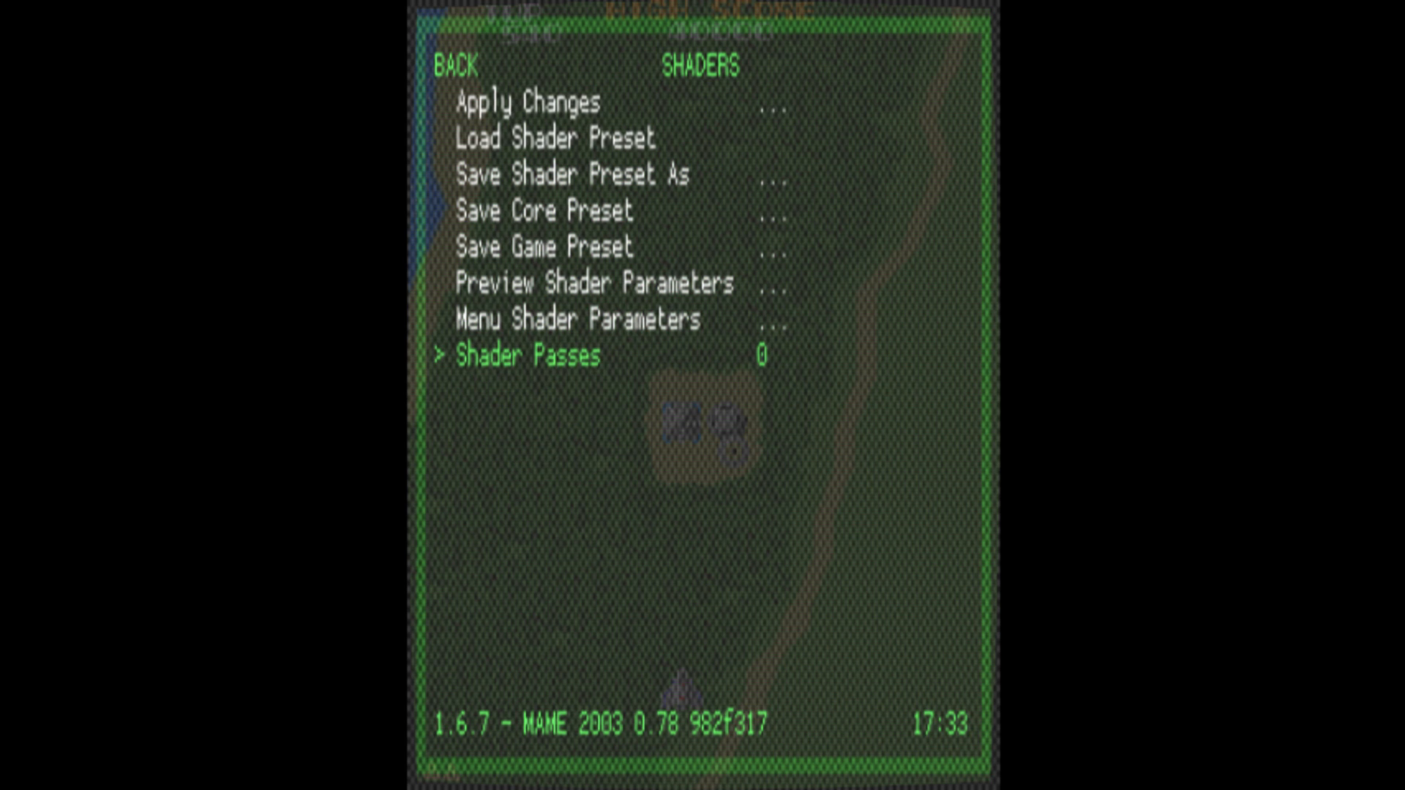
pyautogui.press('right')
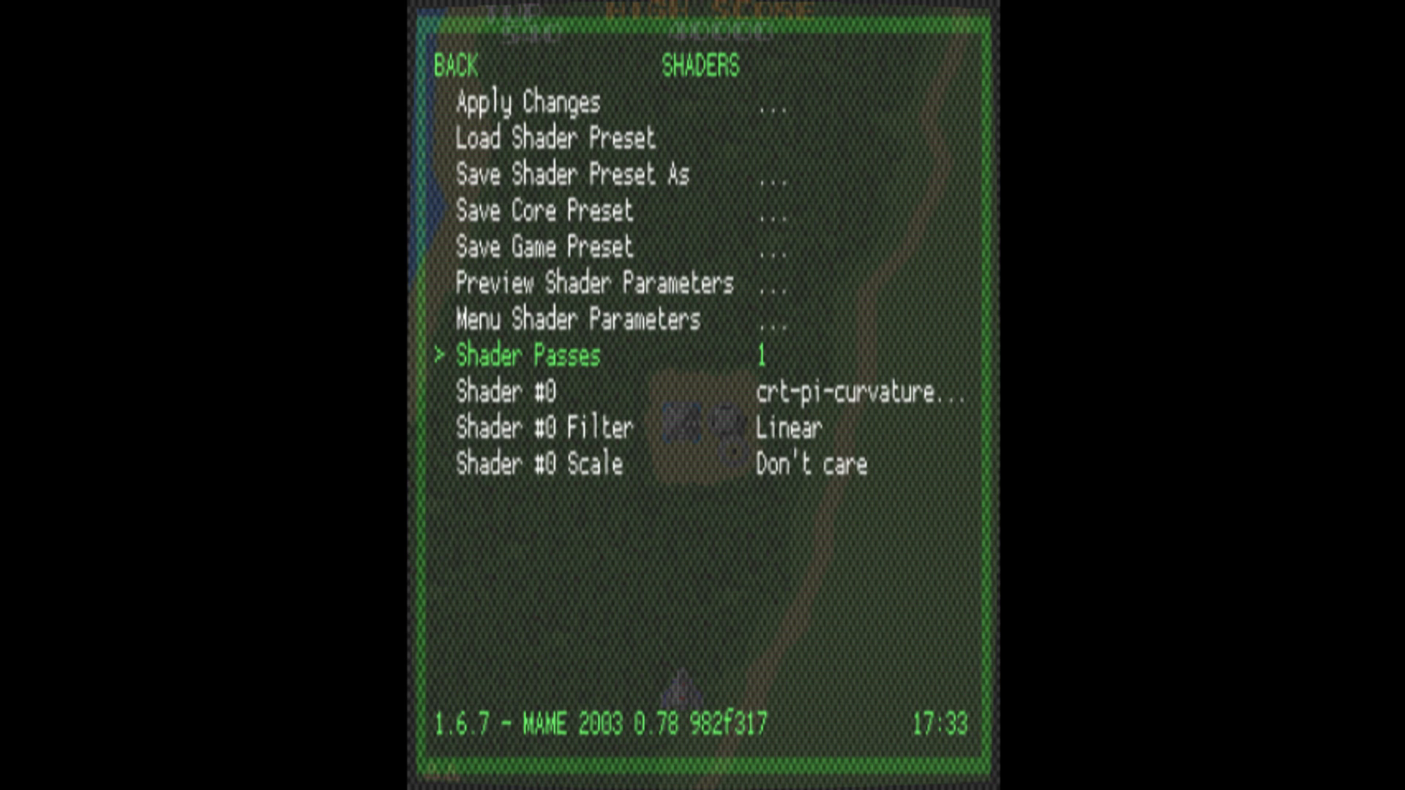
pyautogui.press('Down')
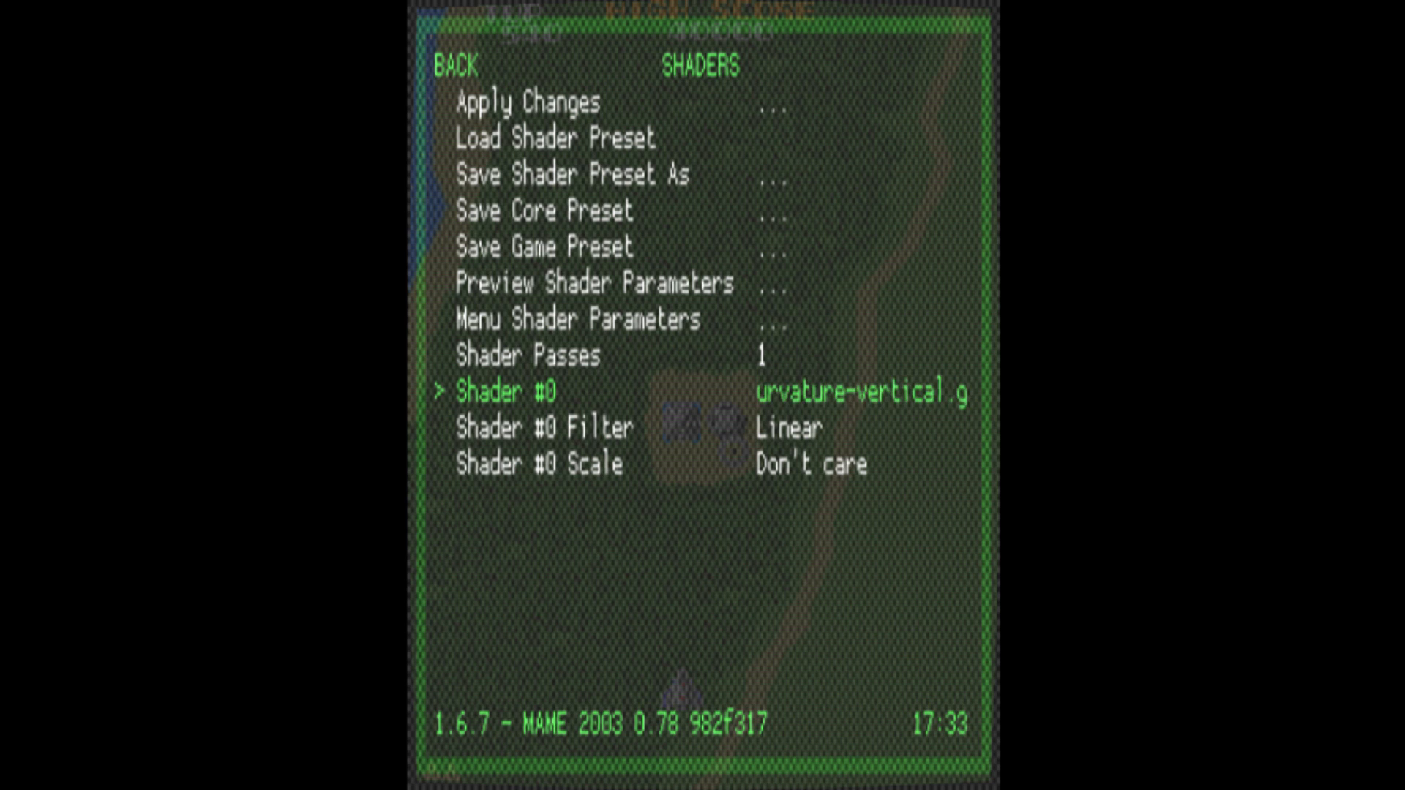
# Step: Set Shader #0 to stock.glsl with filter Don't care, then resume Xevious
pyautogui.click(502, 392)
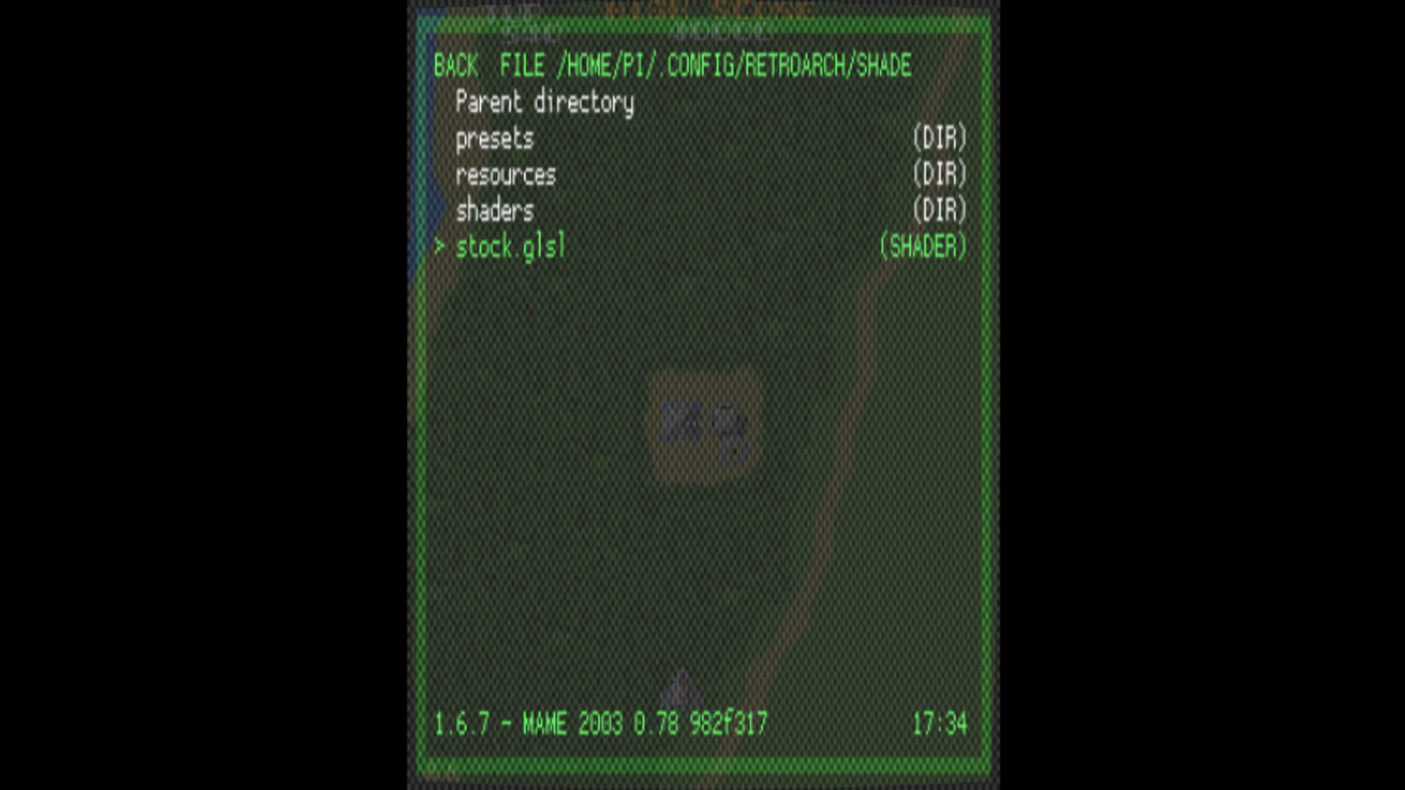
pyautogui.click(502, 243)
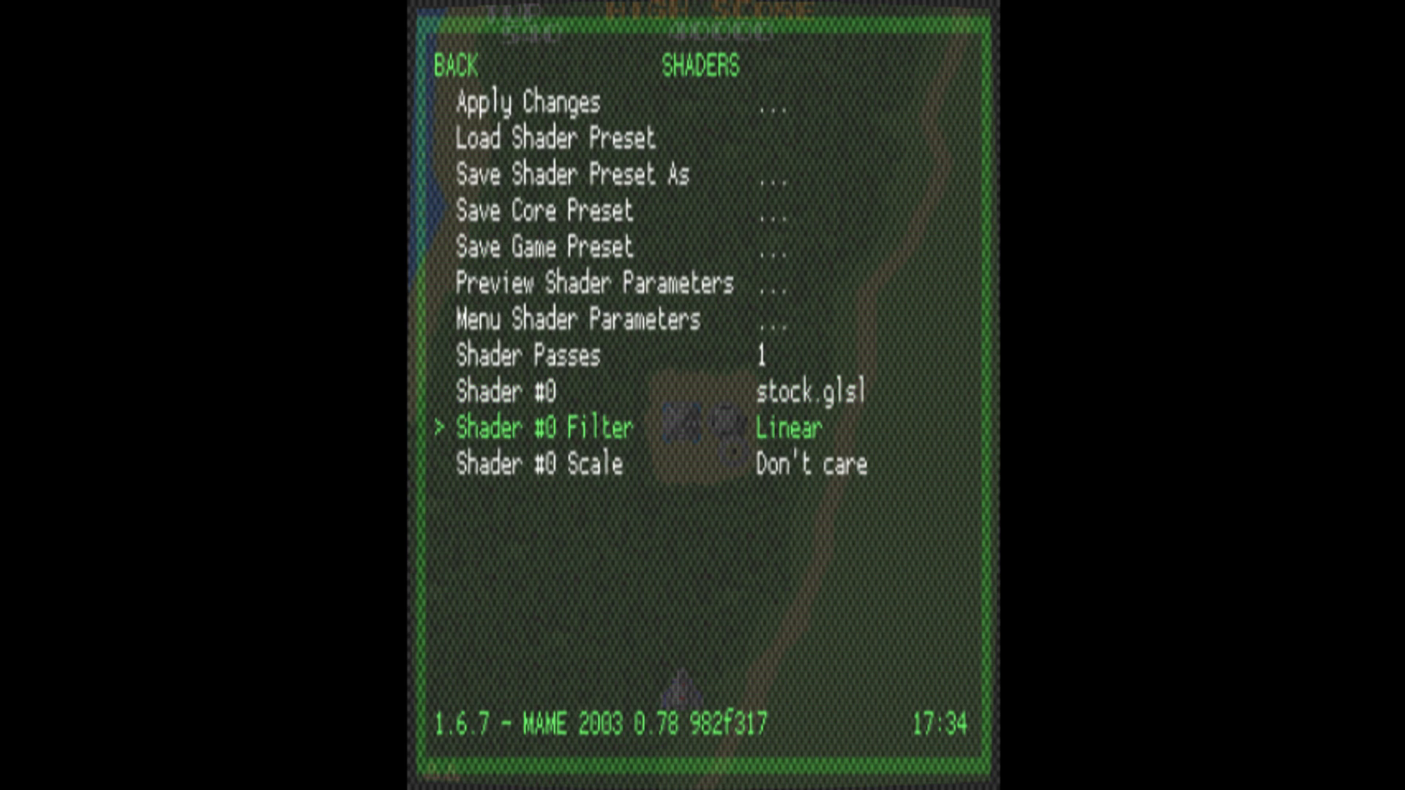
pyautogui.press('Down')
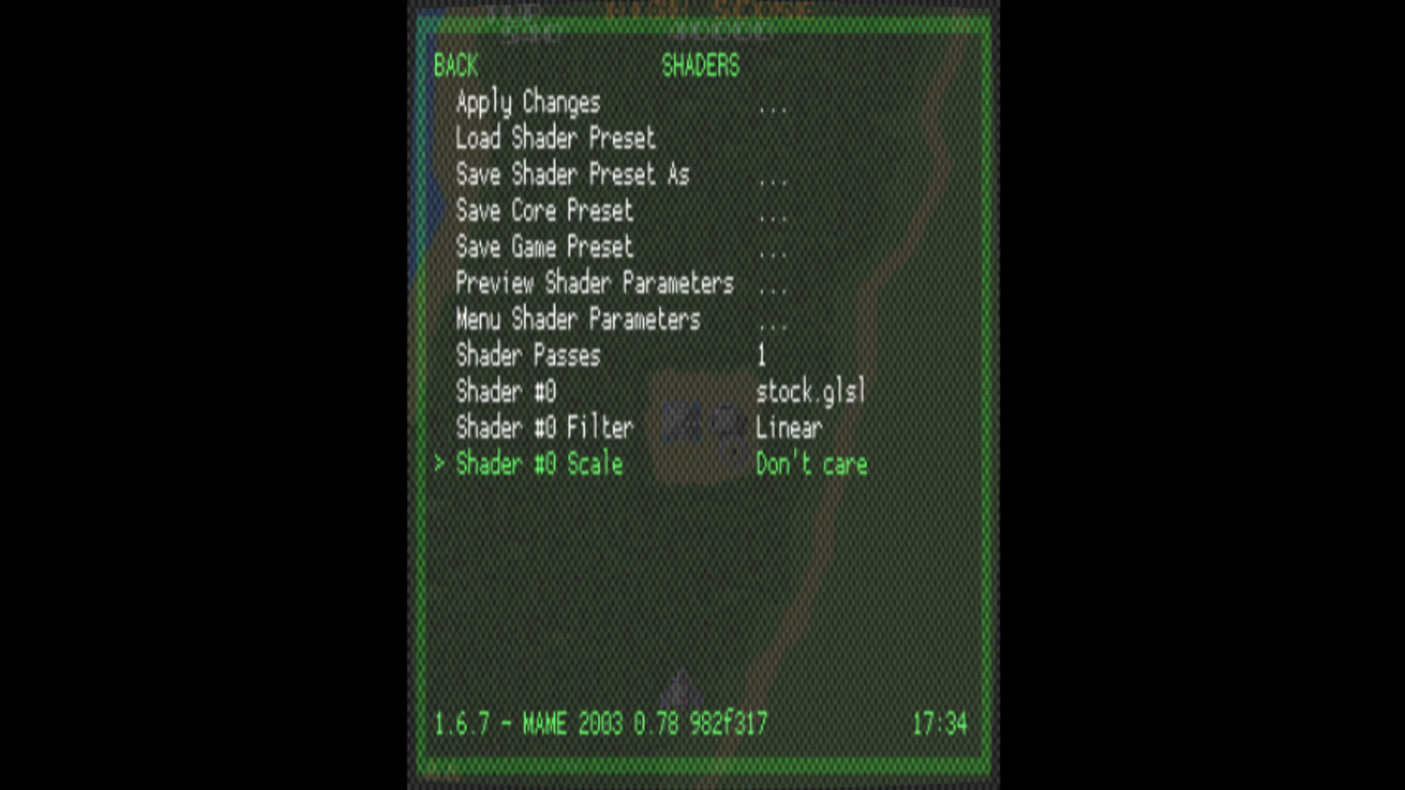
pyautogui.press('Up')
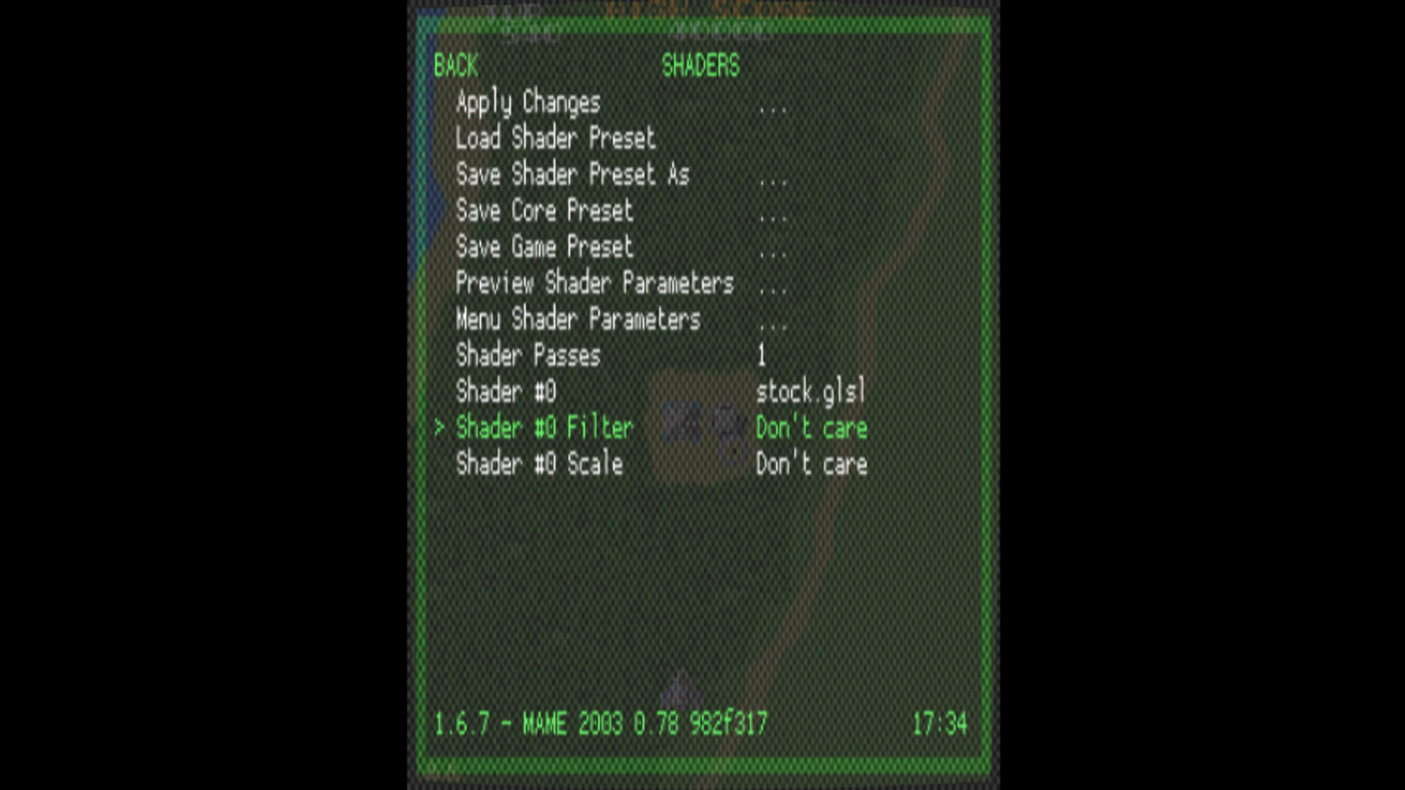
pyautogui.press('Down')
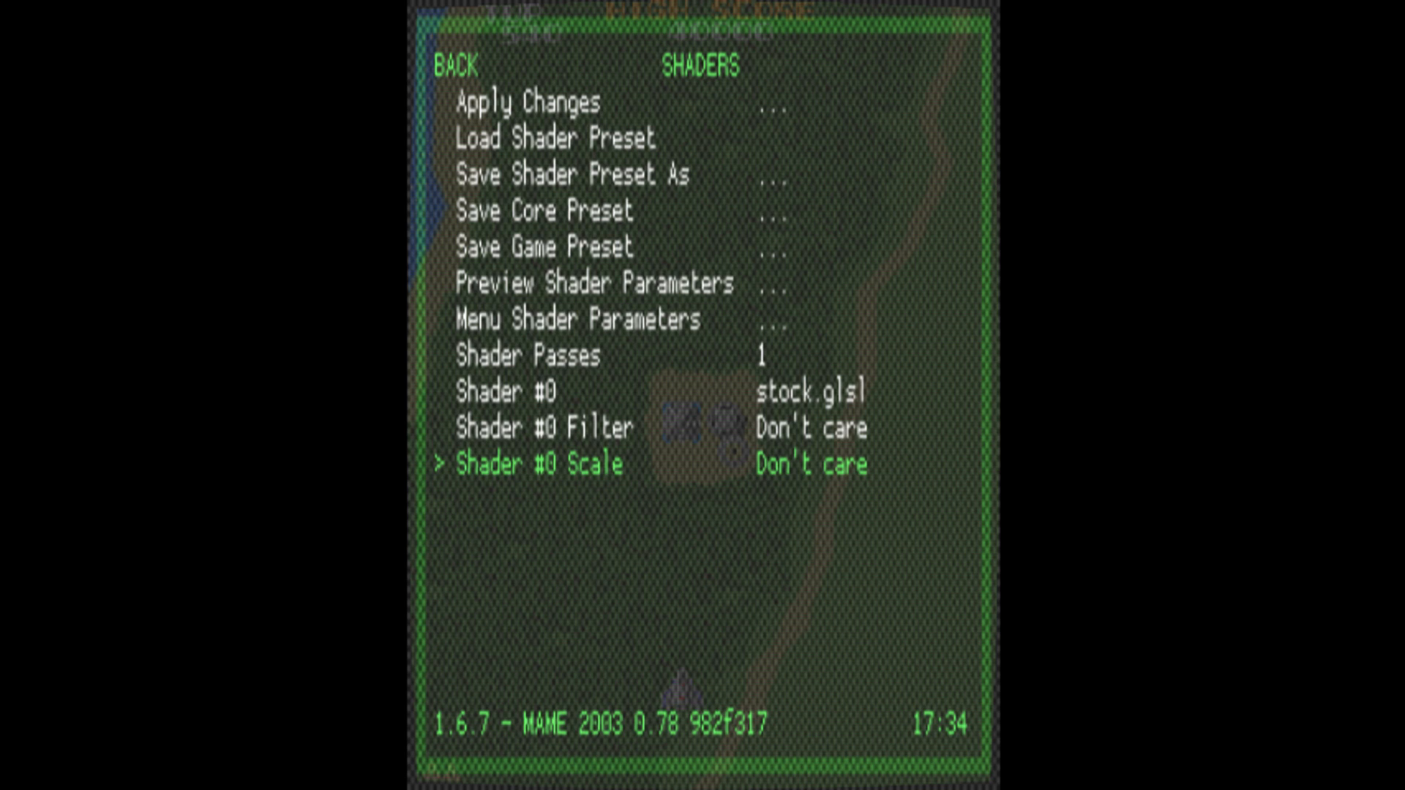
pyautogui.press('up')
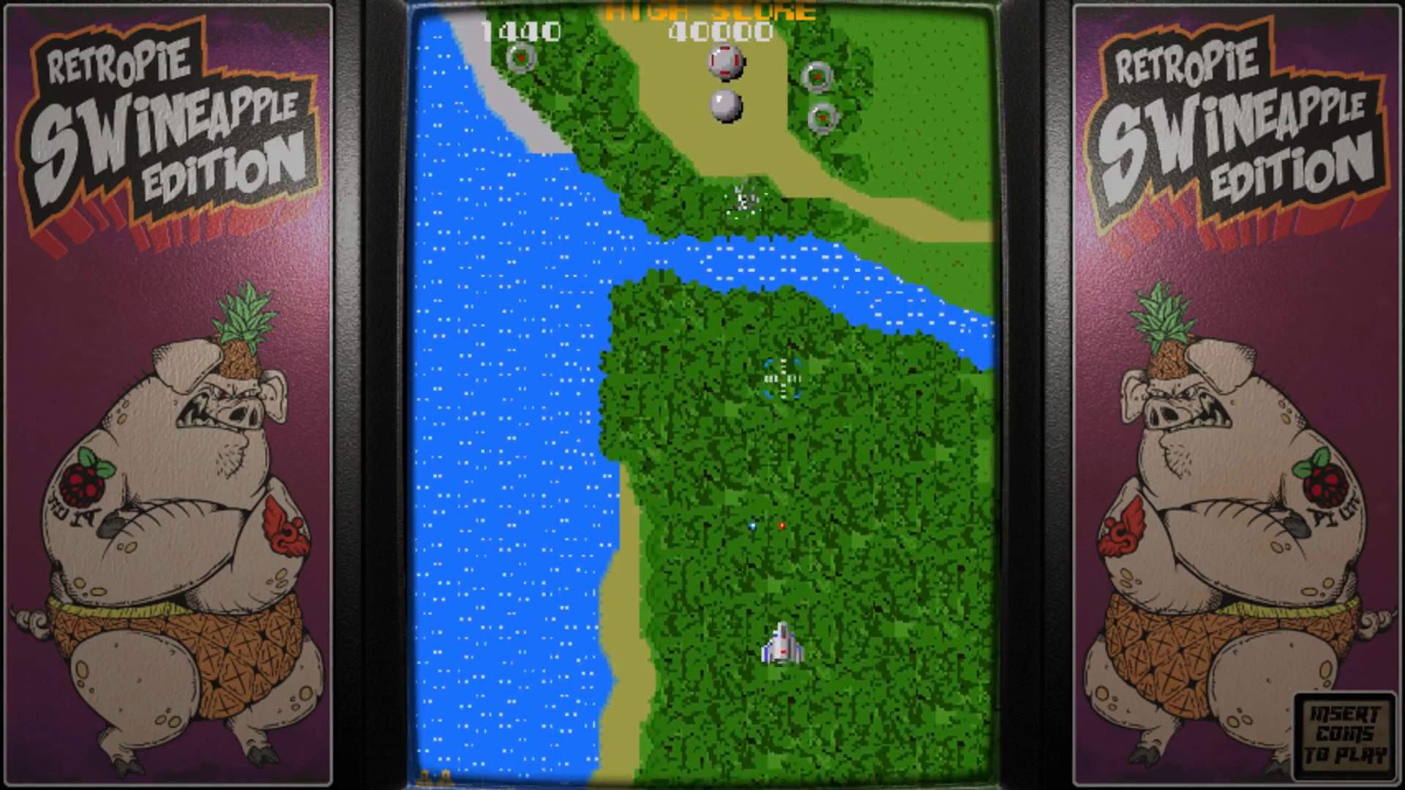
# Step: Pause with F1 and open Controls in the Quick Menu
pyautogui.press('F1')
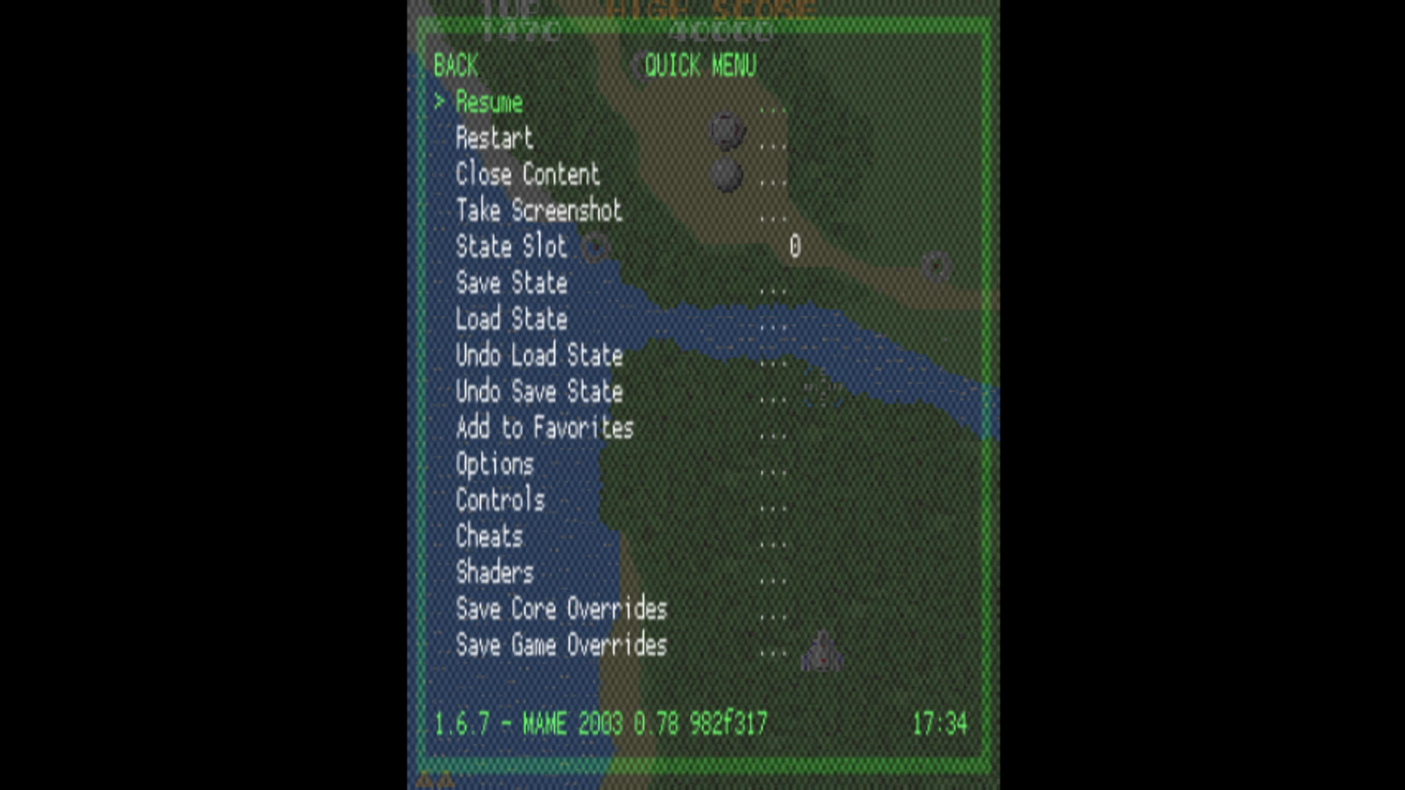
pyautogui.press('down')
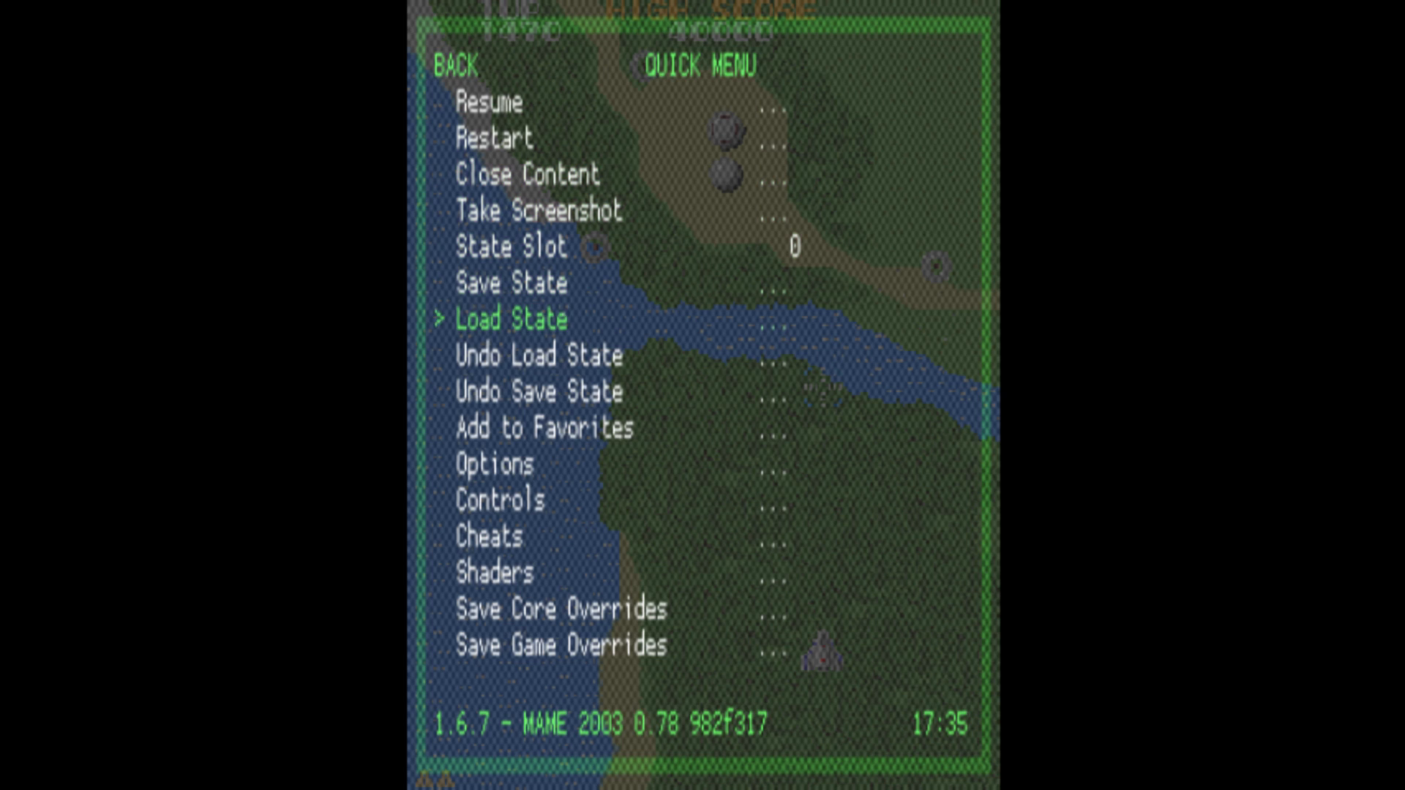
pyautogui.press('down')
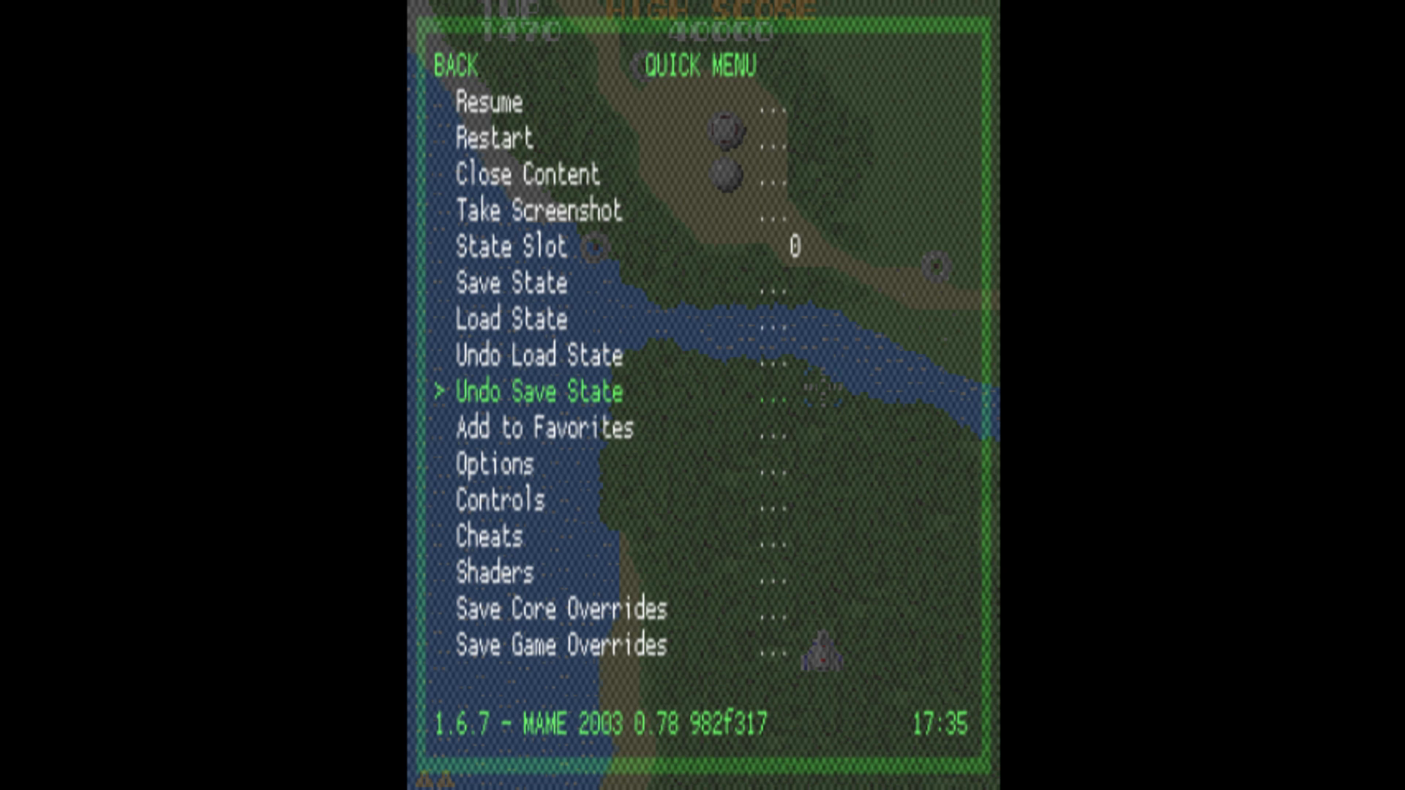
pyautogui.press('down')
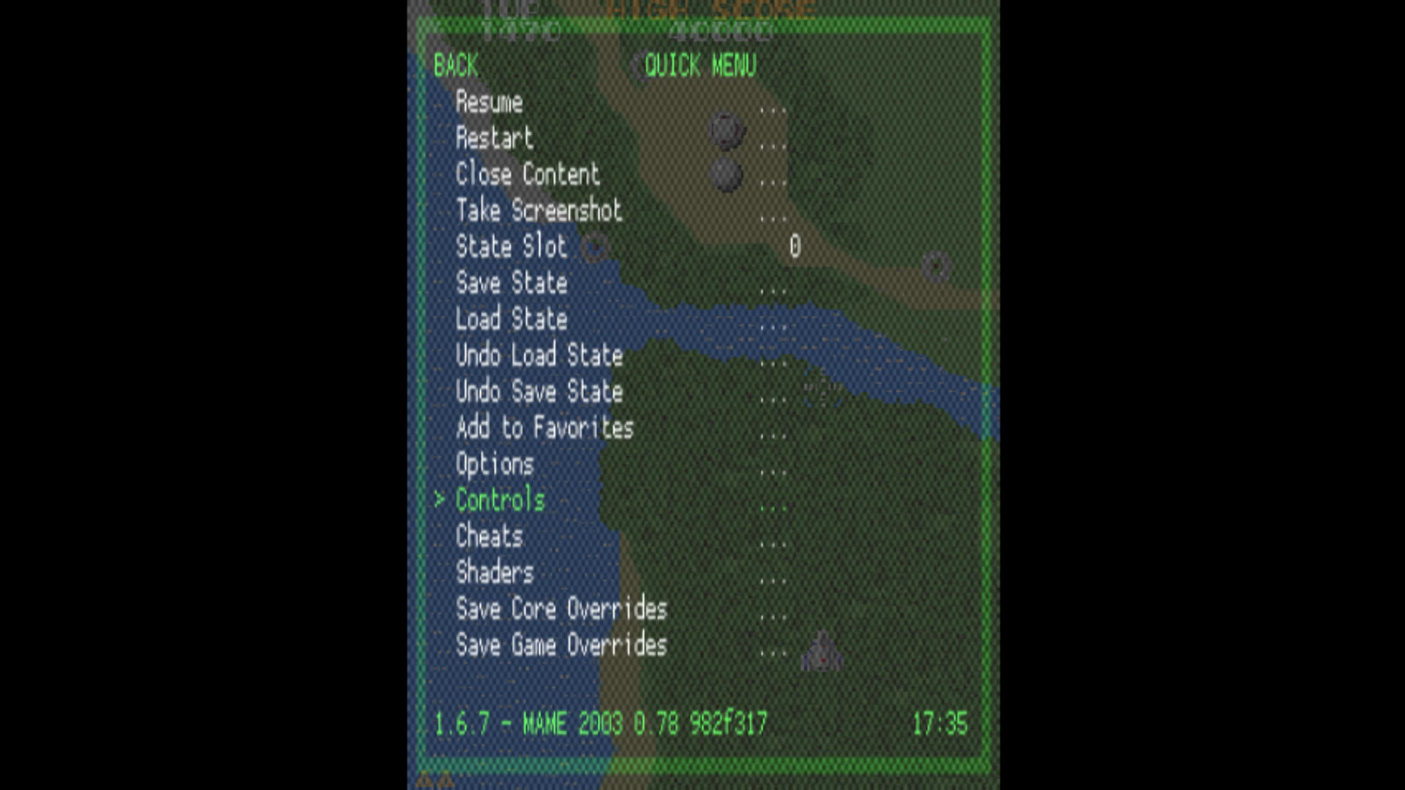
pyautogui.click(500, 499)
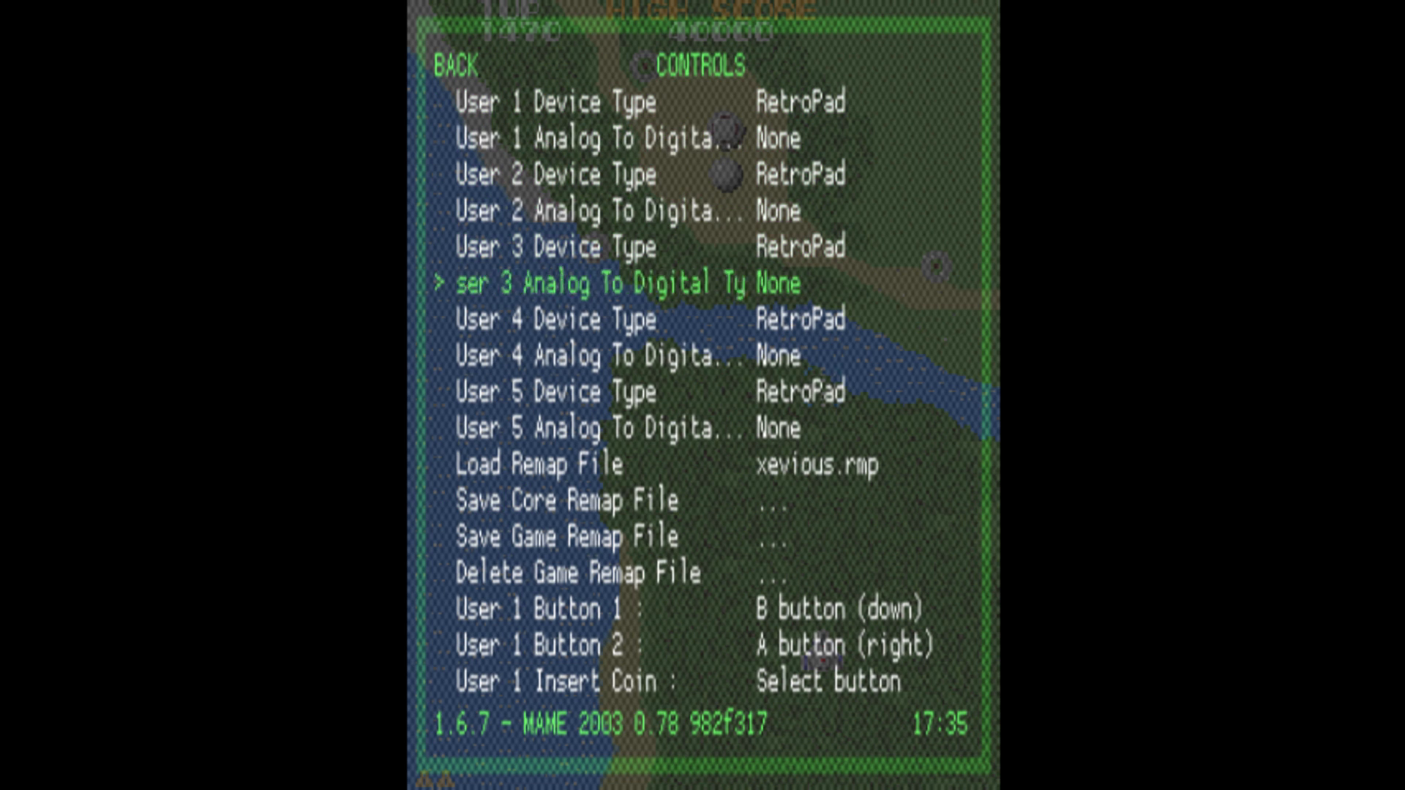
# Step: Scroll the Controls list to set User 1 Button 2 to A button (right)
pyautogui.scroll(-3)
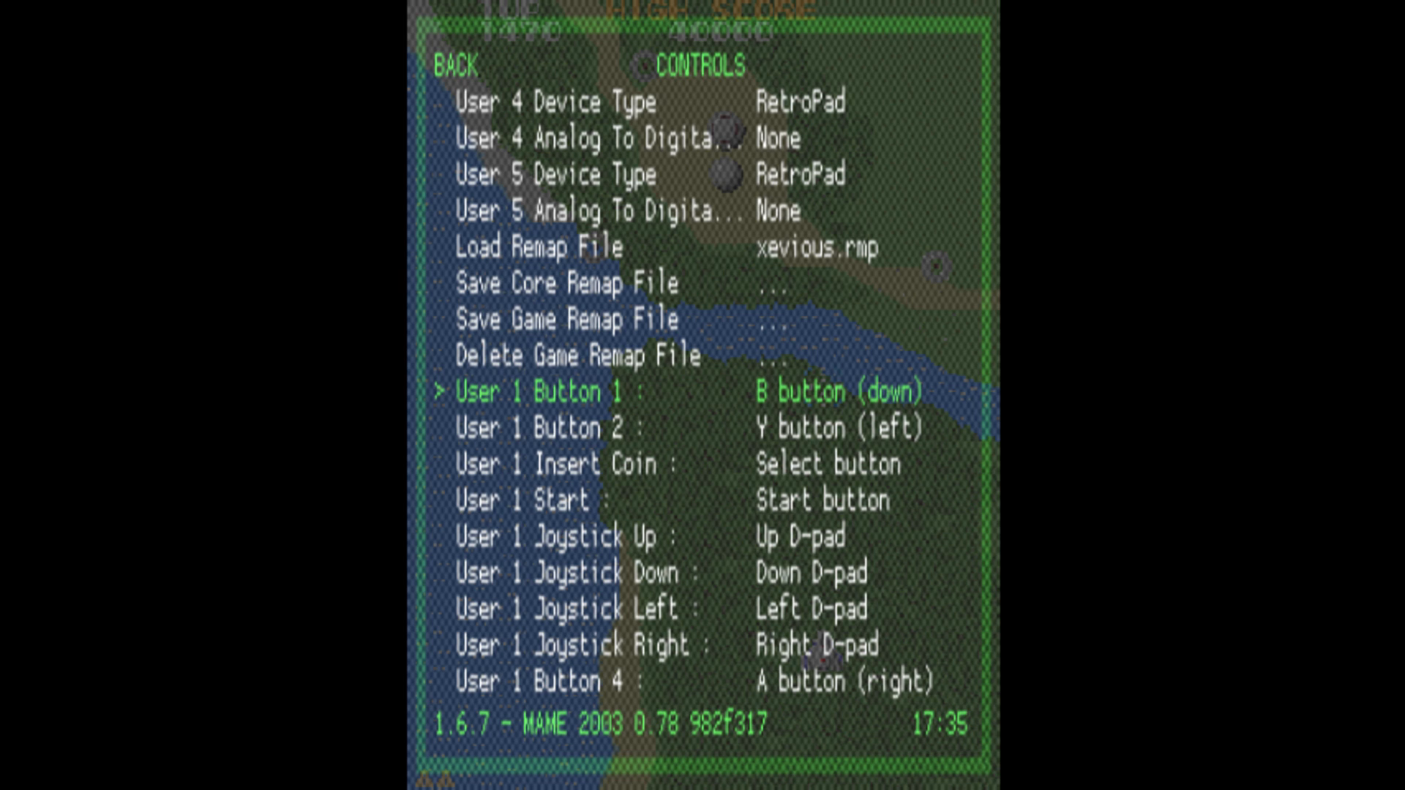
pyautogui.scroll(3)
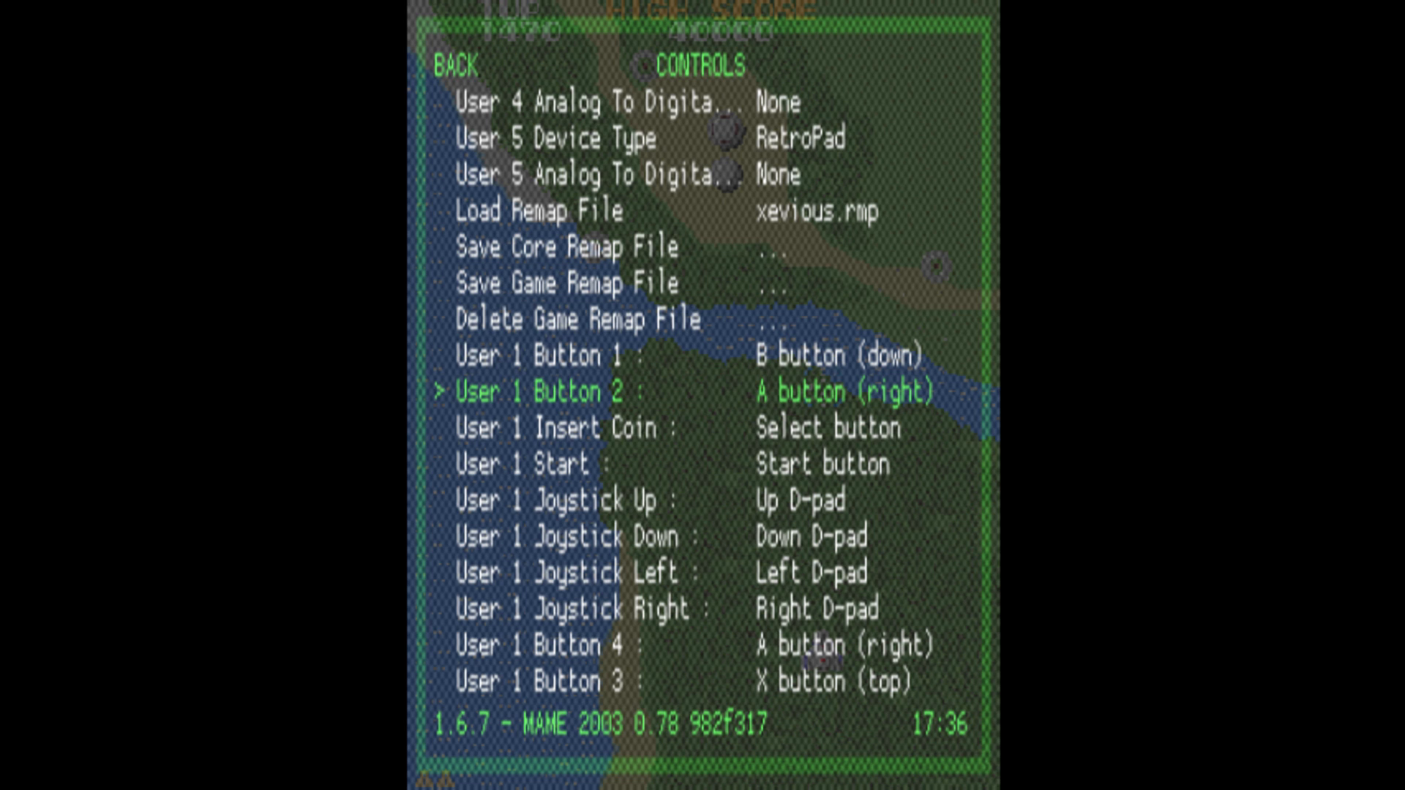
pyautogui.scroll(3)
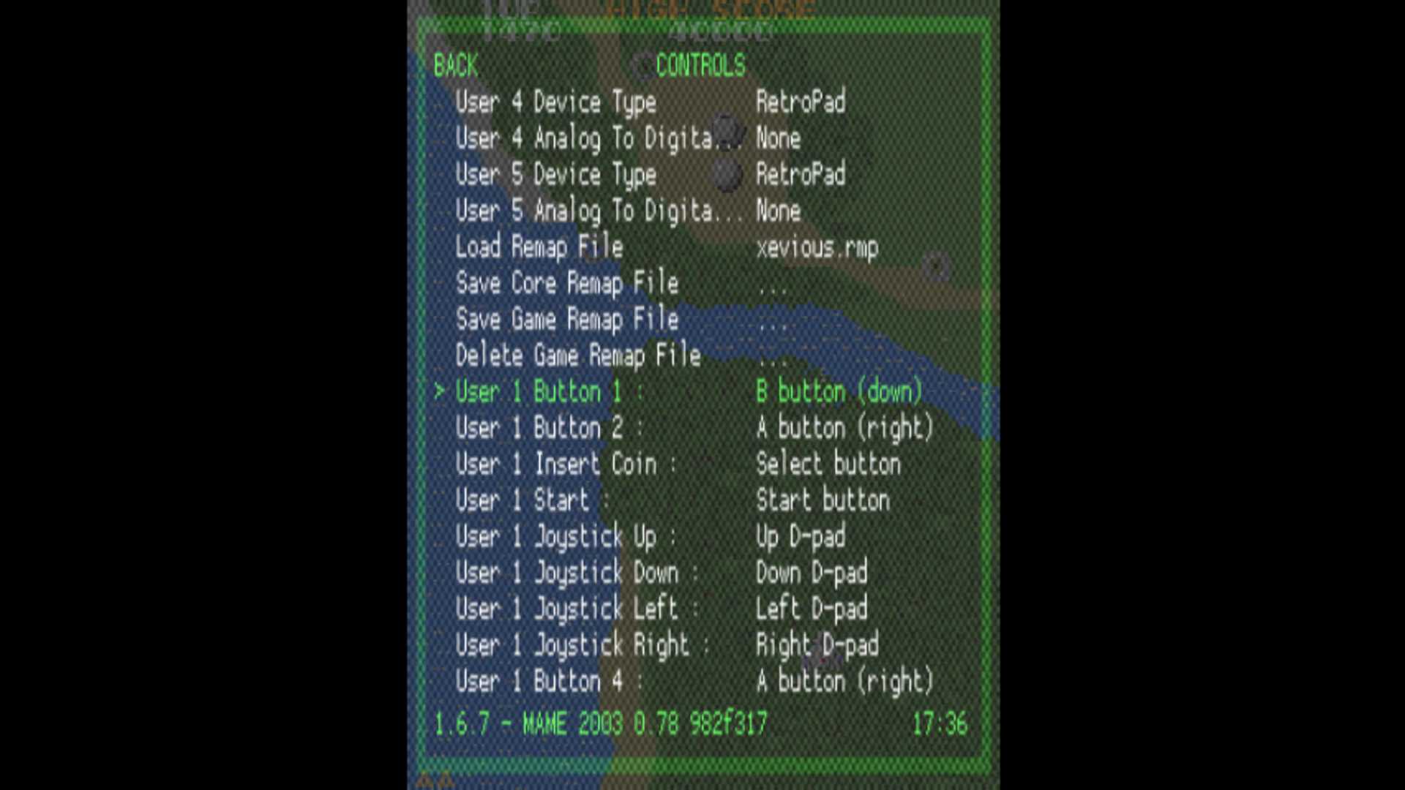